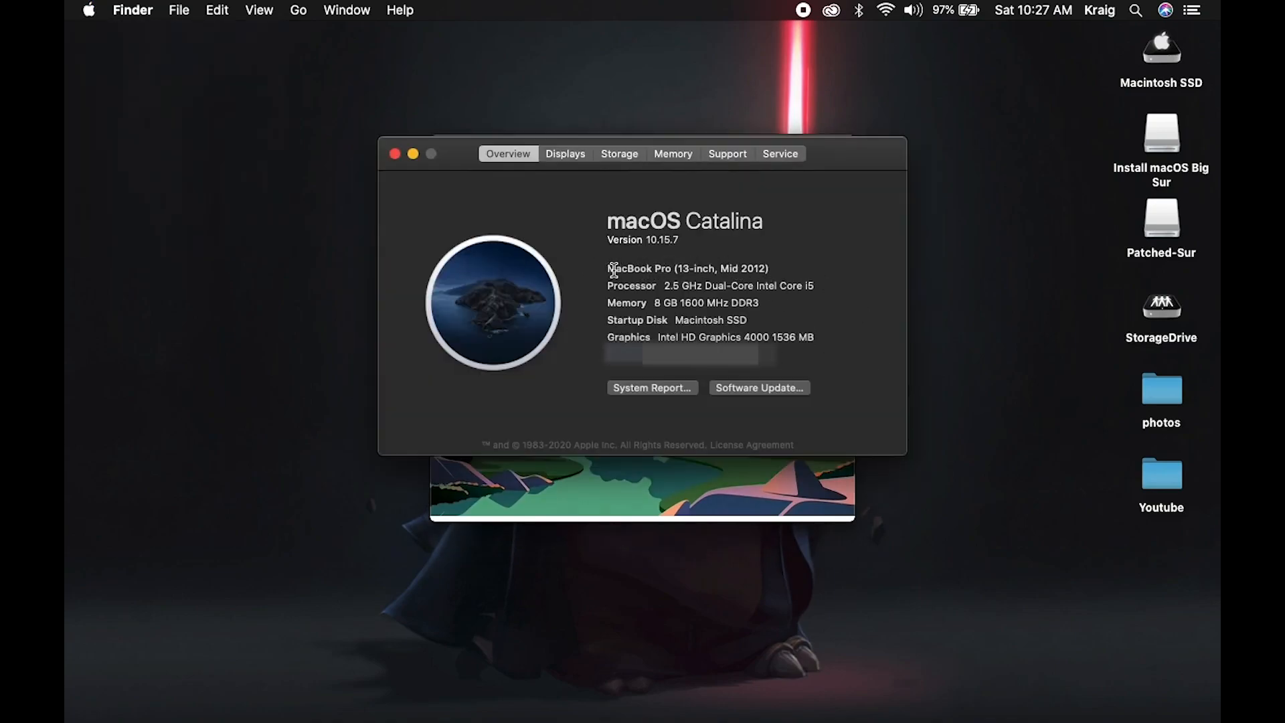
Select the MacBook Pro model line, then launch Patched Sur from its disk image
{"action": "double_click", "coordinate": [687, 267]}
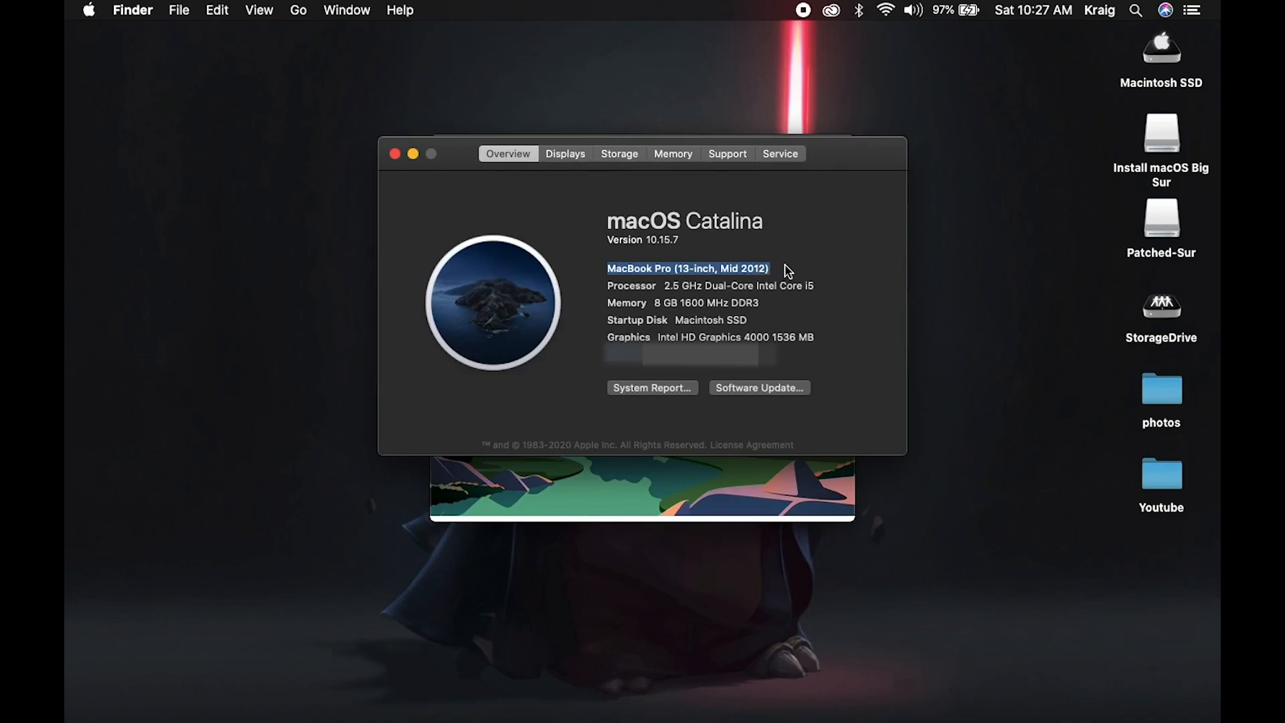
{"action": "mouse_move", "coordinate": [641, 256]}
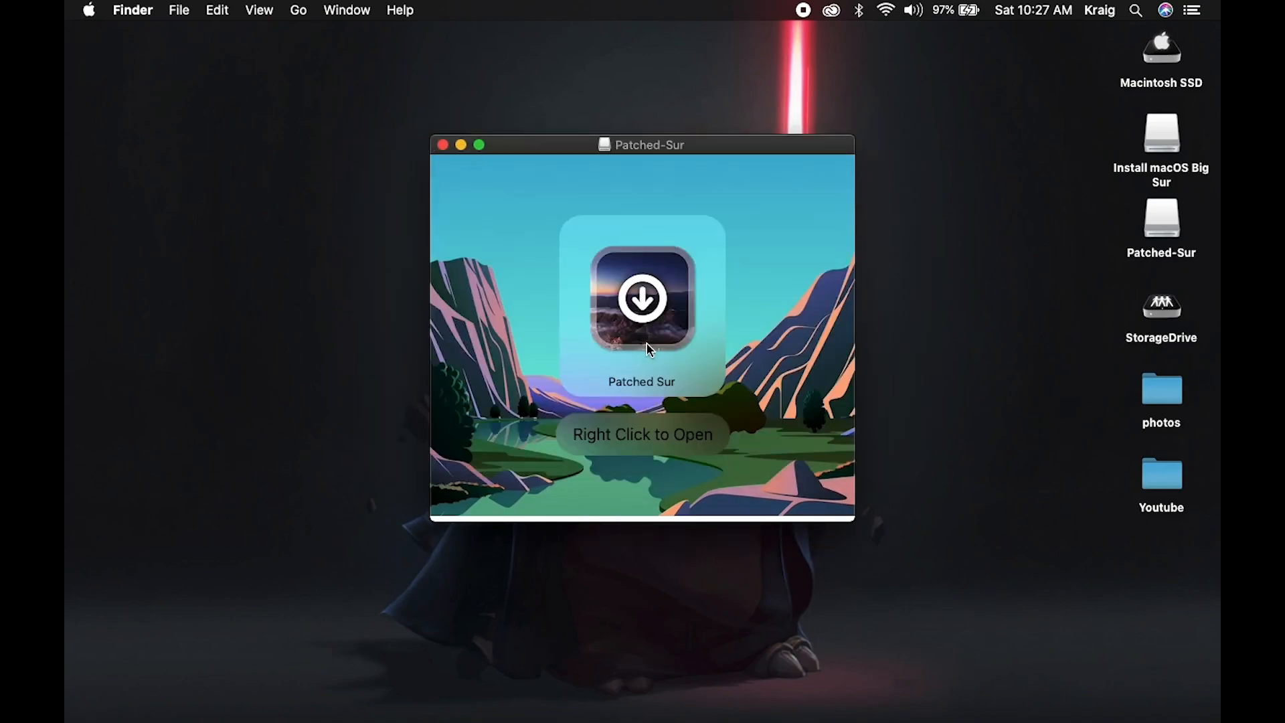
{"action": "right_click", "coordinate": [642, 299]}
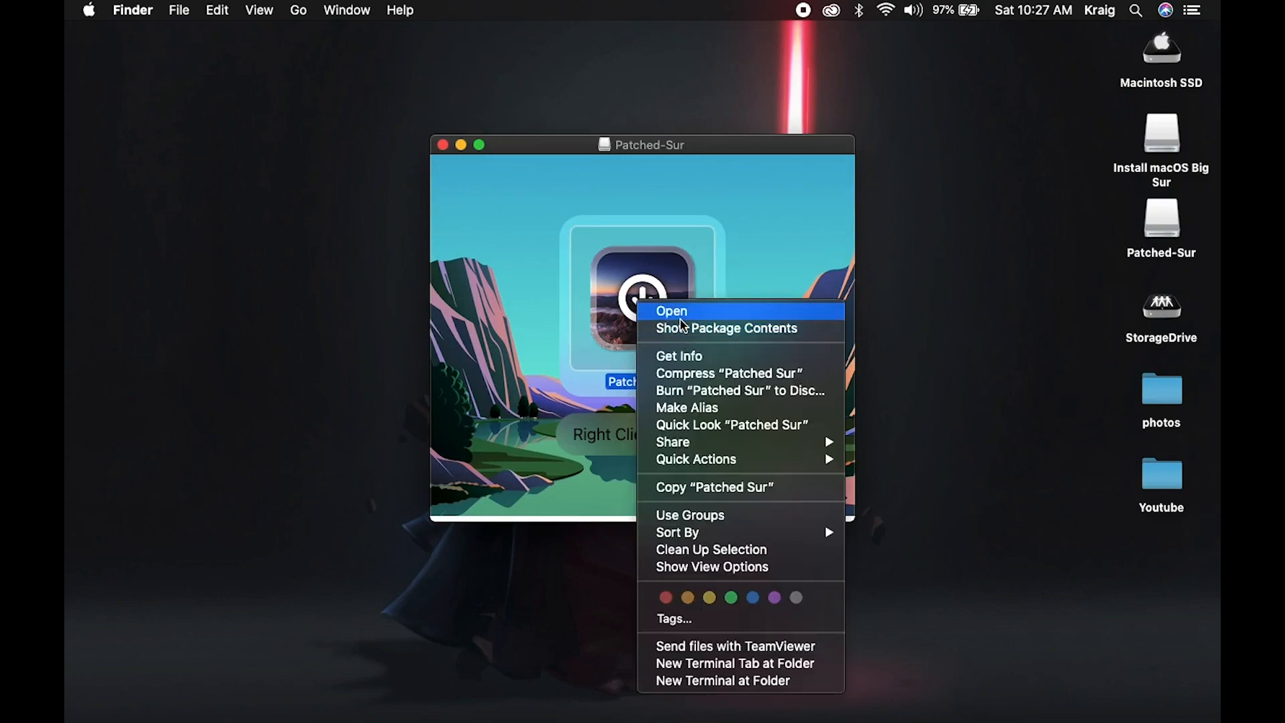
{"action": "left_click", "coordinate": [672, 311]}
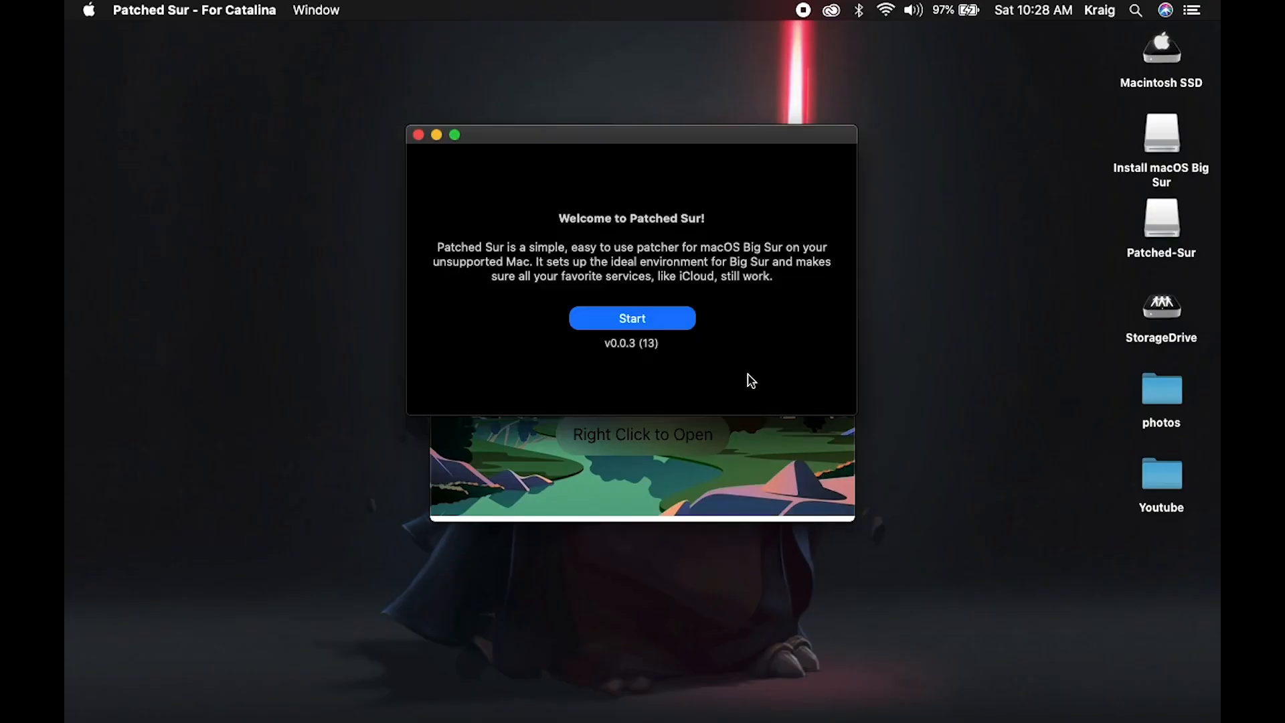
{"action": "mouse_move", "coordinate": [575, 230]}
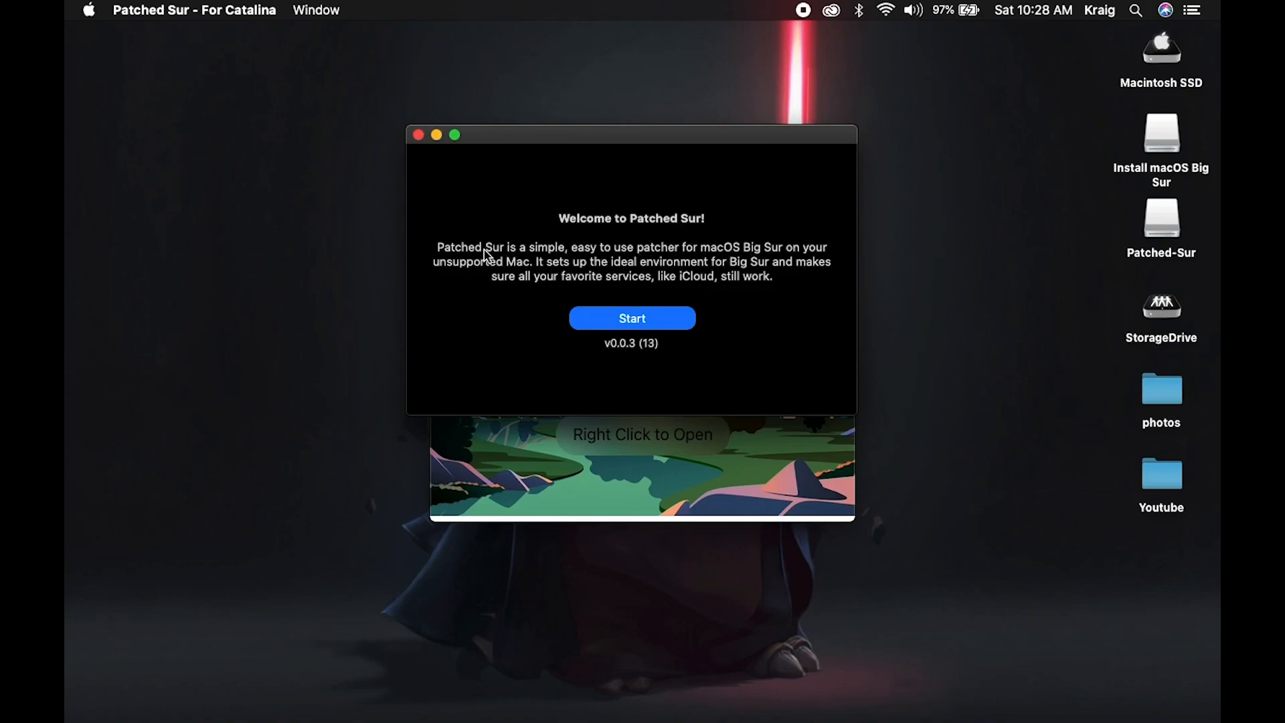
Start the patcher, accept the untested-Mac warning, and pick the Release update track
{"action": "left_click", "coordinate": [631, 318]}
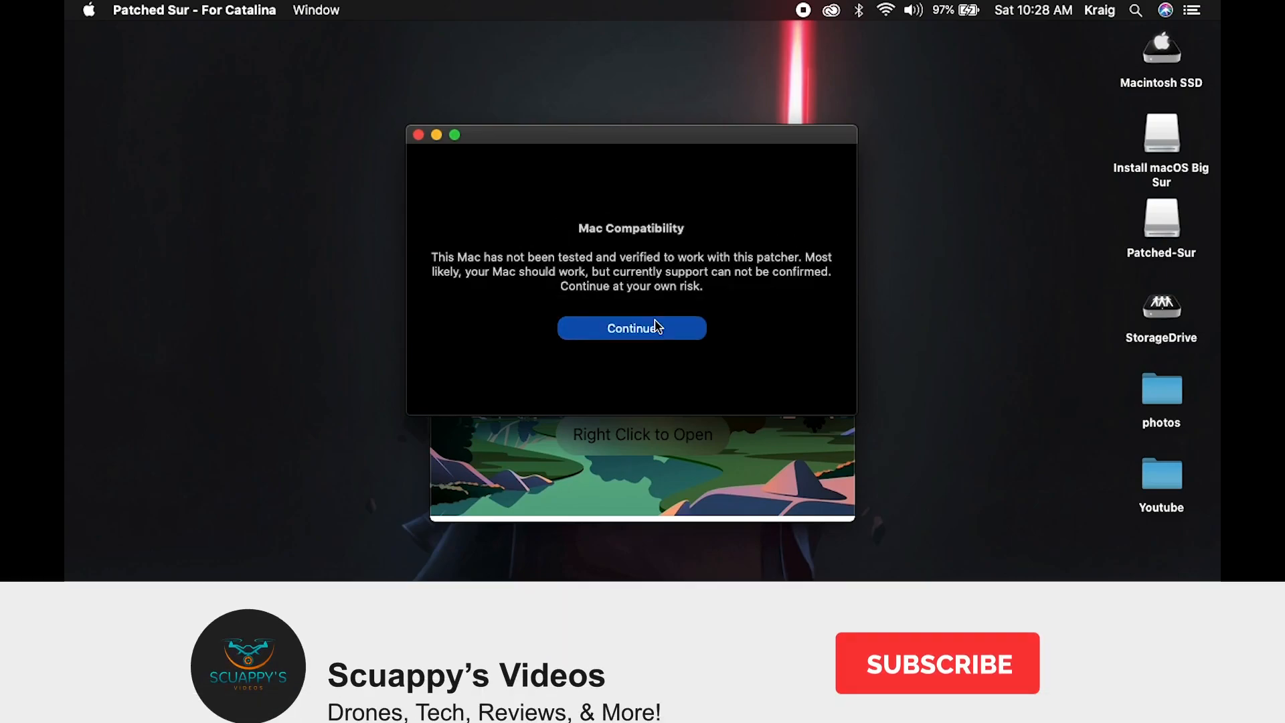
{"action": "left_click", "coordinate": [937, 663]}
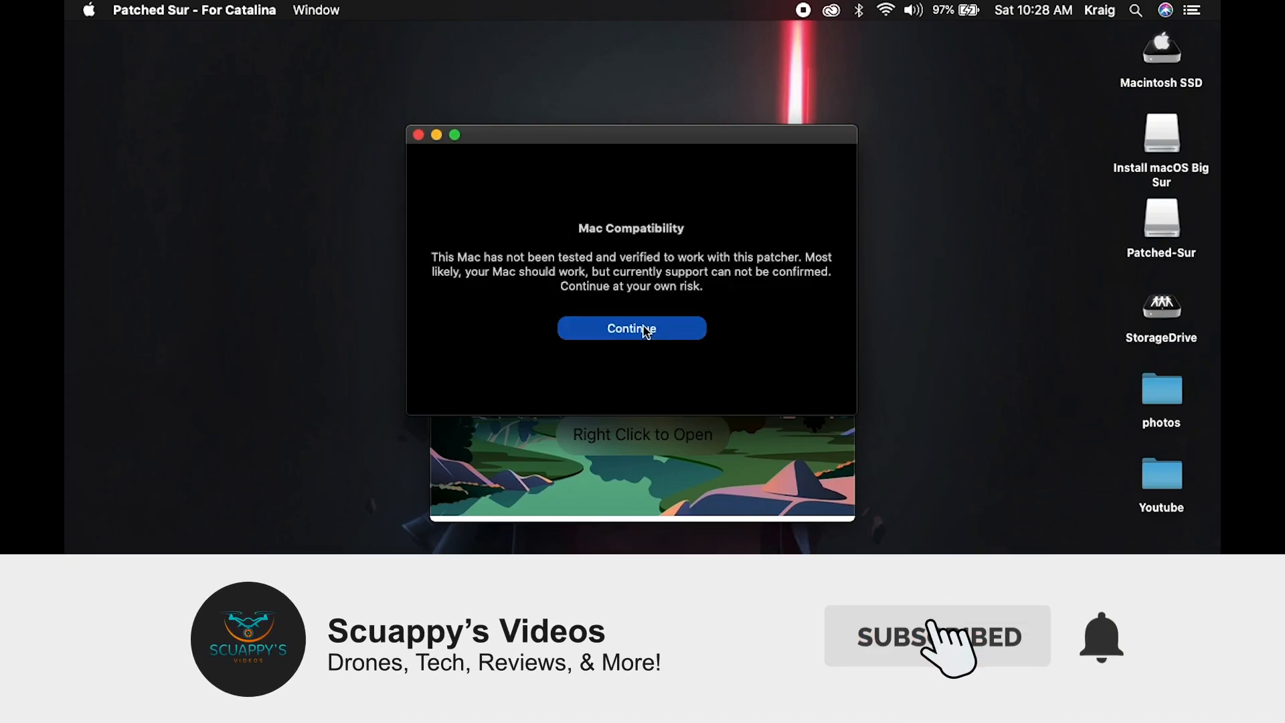
{"action": "left_click", "coordinate": [631, 328]}
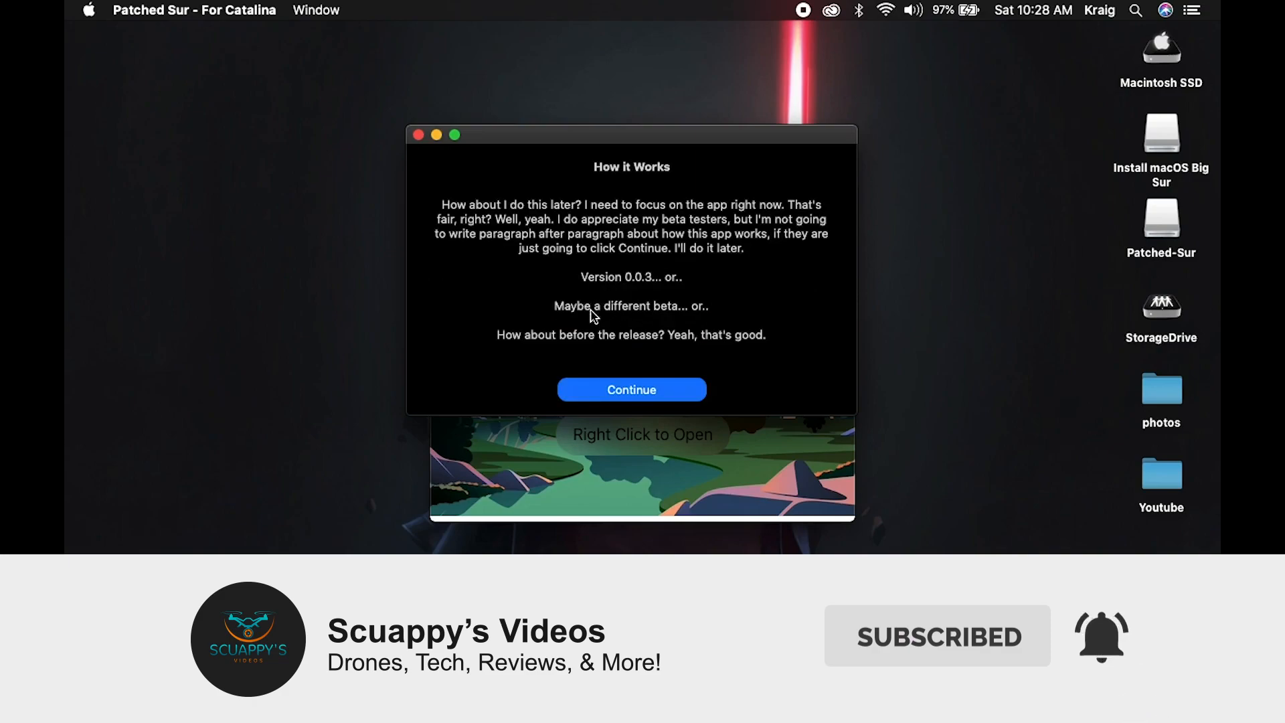
{"action": "left_click", "coordinate": [631, 390]}
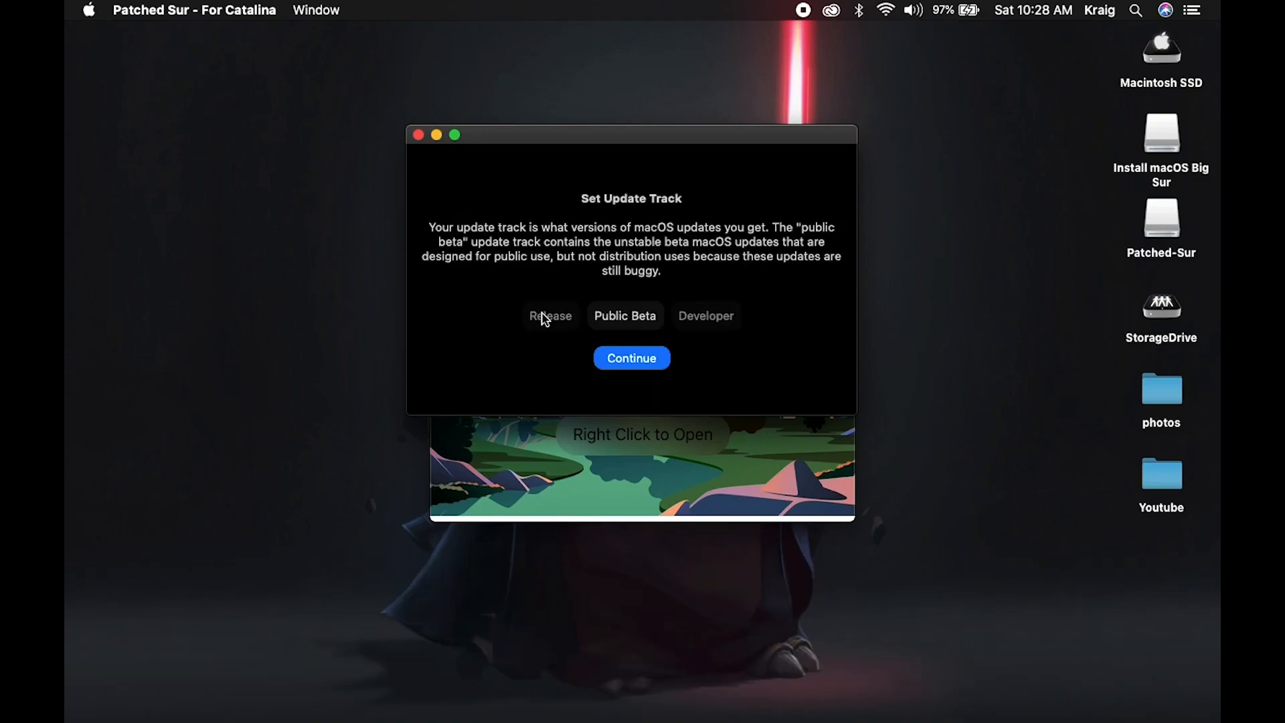
{"action": "left_click", "coordinate": [631, 358]}
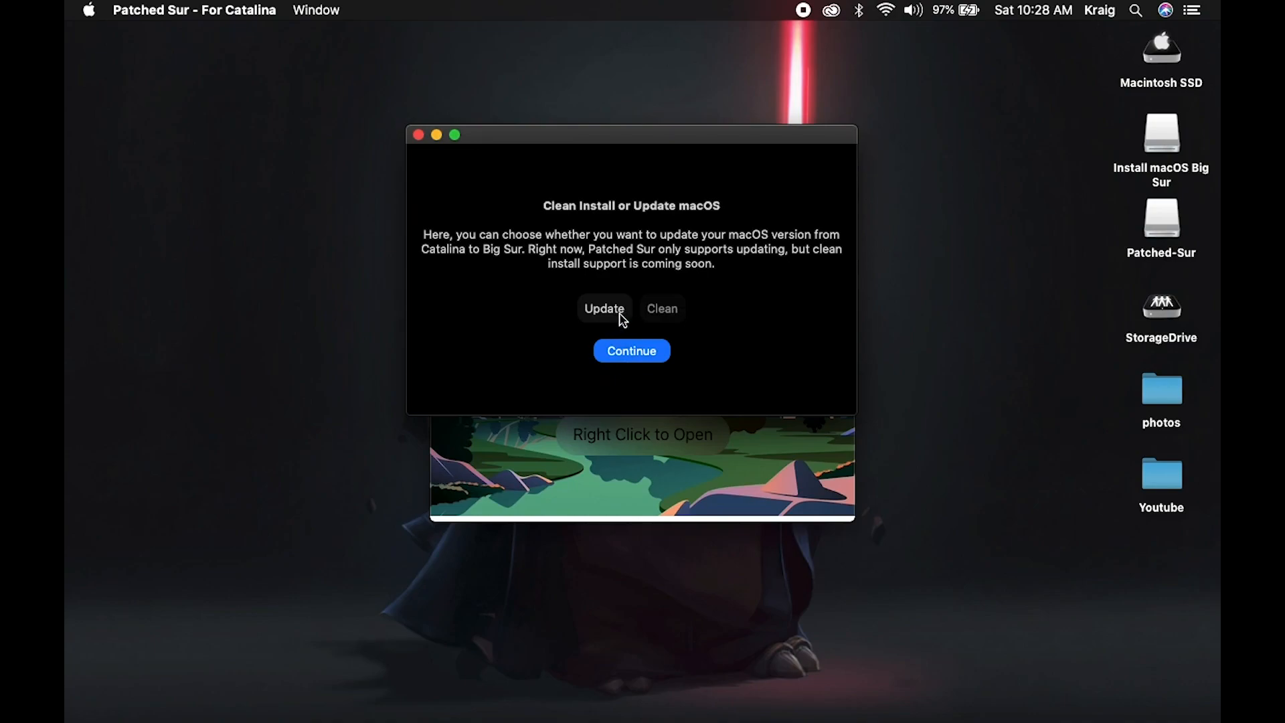
Choose updating Catalina to Big Sur using macOS 11.0.1 and submit the password
{"action": "left_click", "coordinate": [631, 351]}
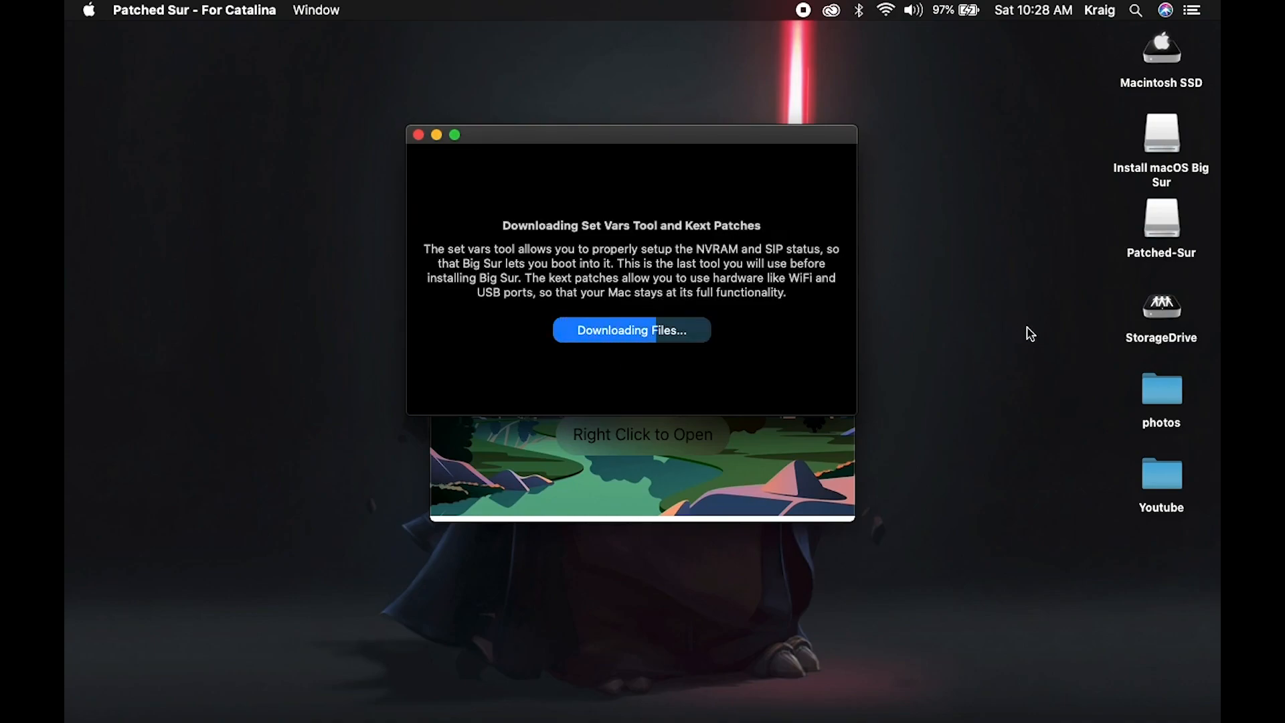
{"action": "left_click", "coordinate": [631, 329]}
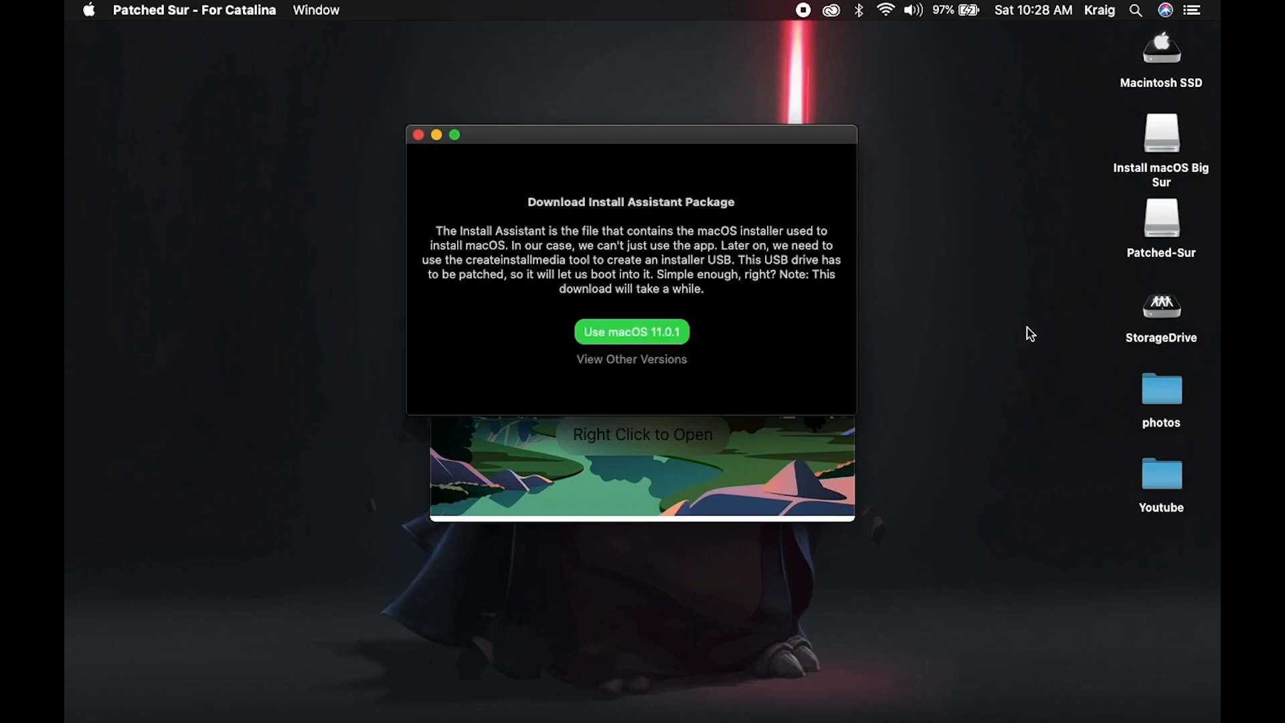
{"action": "left_click", "coordinate": [631, 332]}
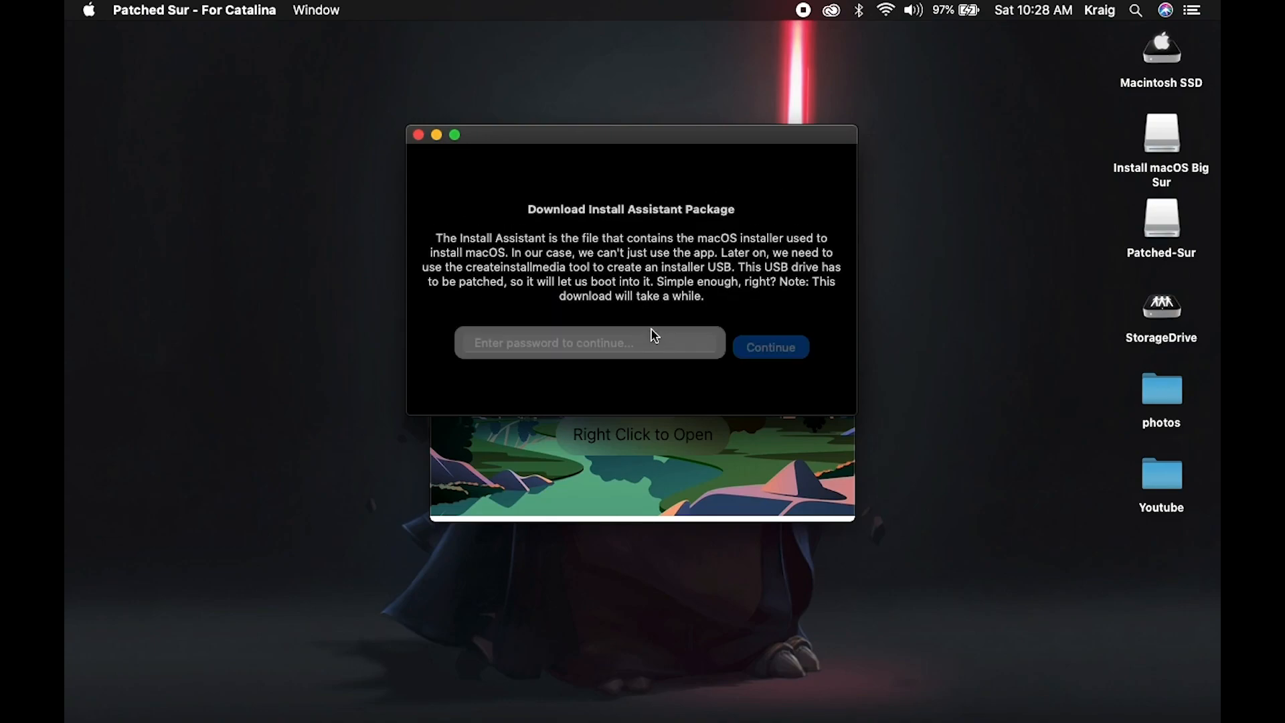
{"action": "type", "text": "•••"}
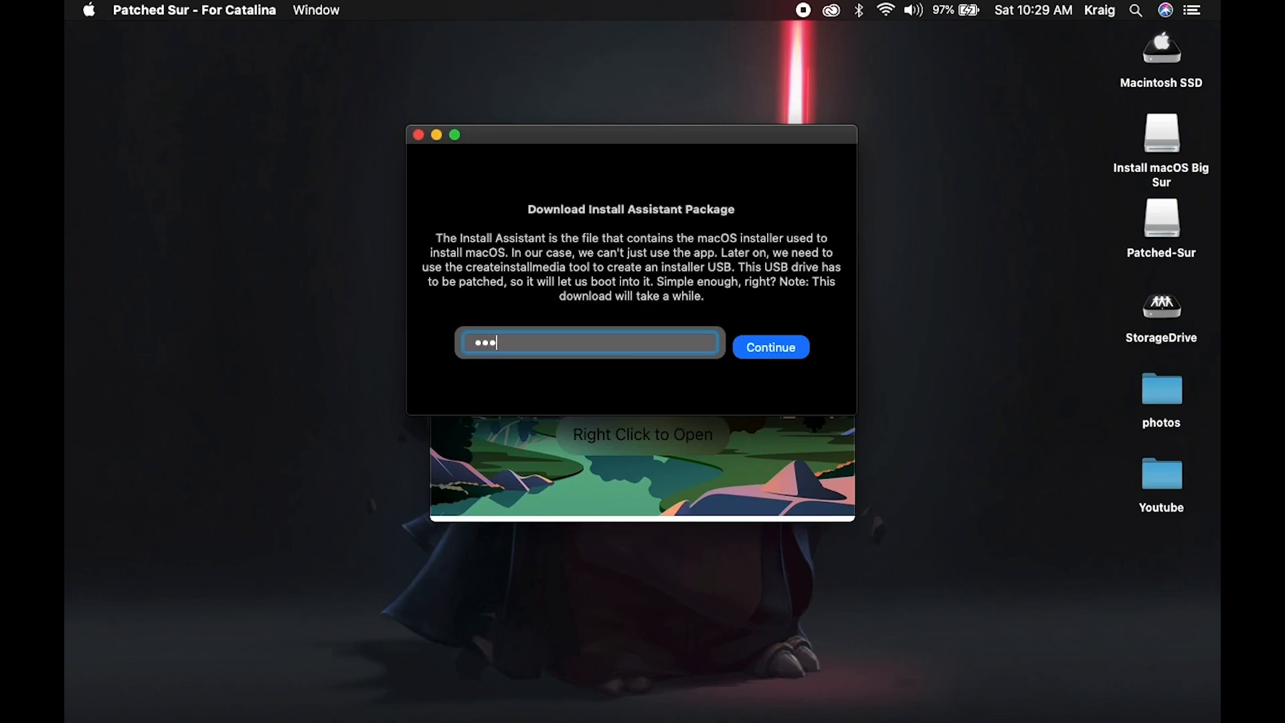
{"action": "left_click", "coordinate": [770, 347]}
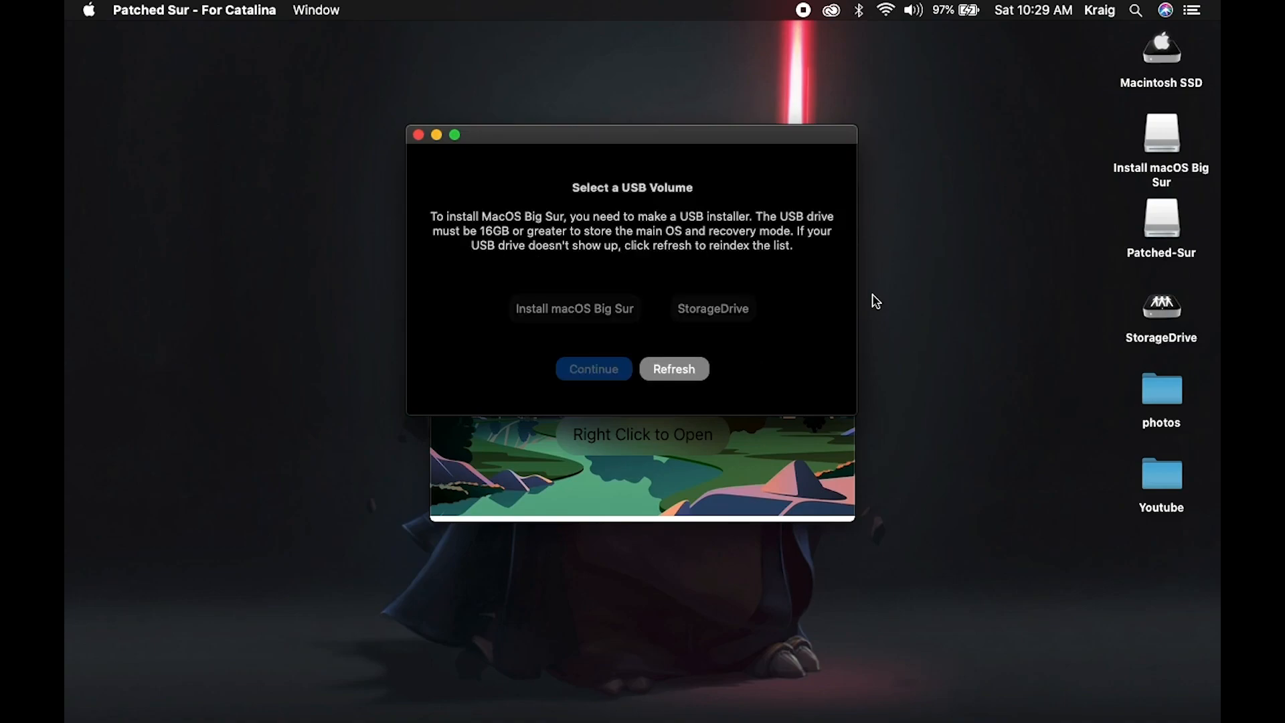
Select the 'Install macOS Big Sur' USB volume and confirm erasing it
{"action": "left_click", "coordinate": [574, 308]}
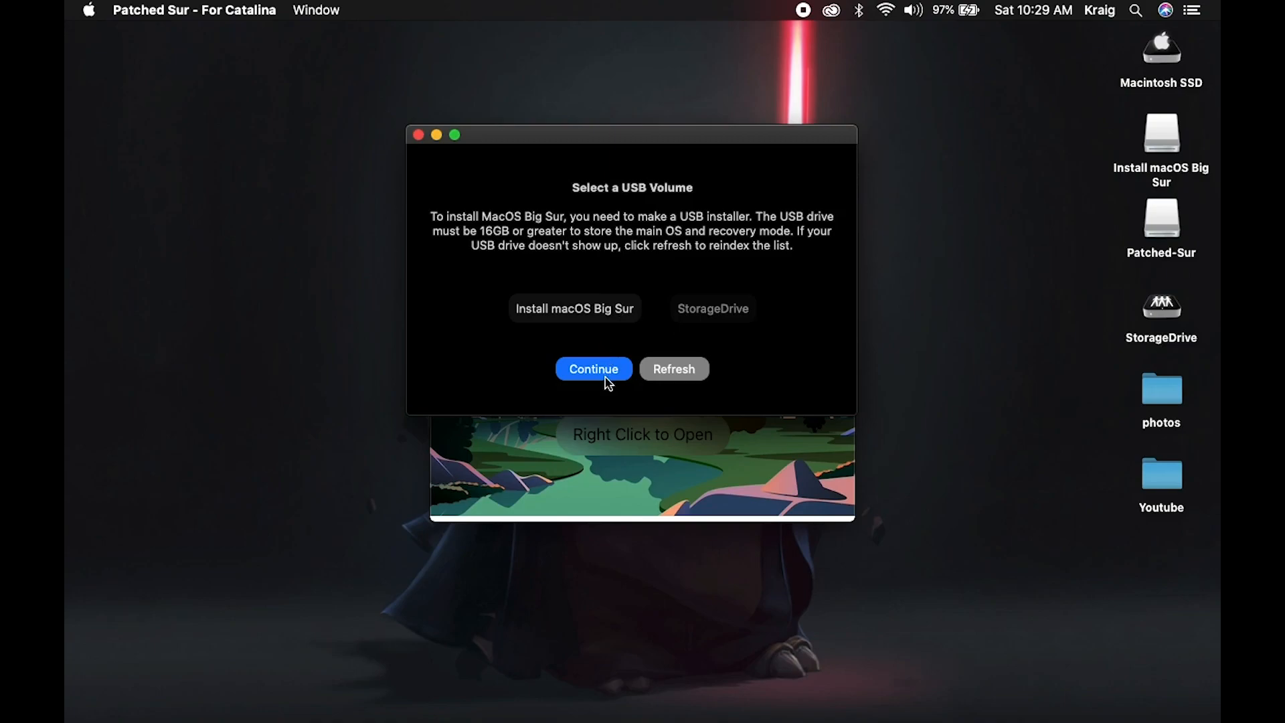
{"action": "left_click", "coordinate": [594, 368]}
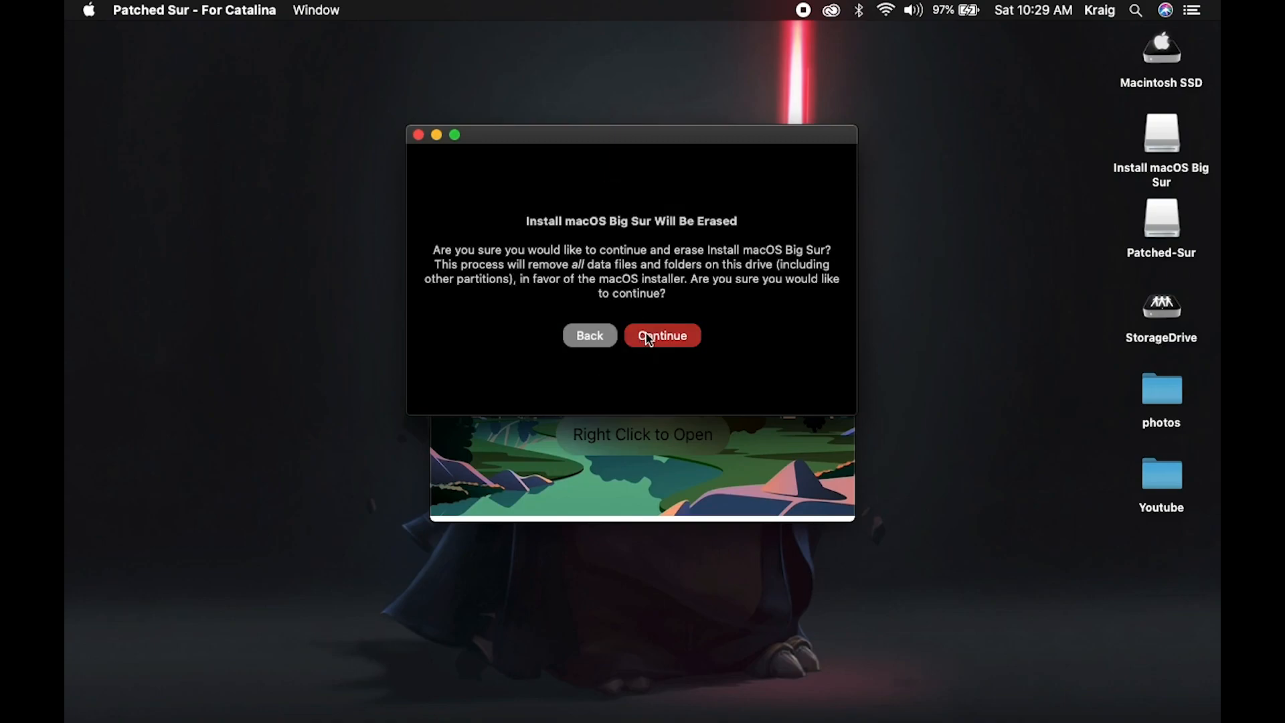
{"action": "left_click", "coordinate": [662, 336]}
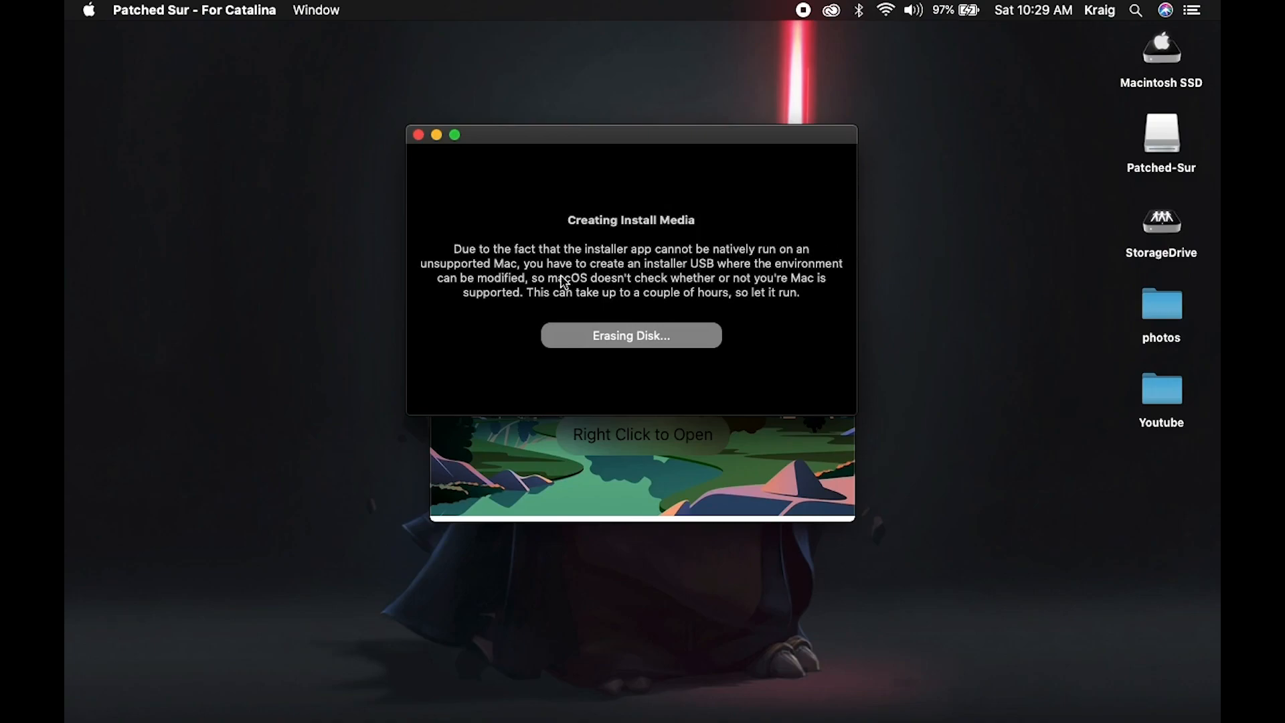
{"action": "mouse_move", "coordinate": [737, 306]}
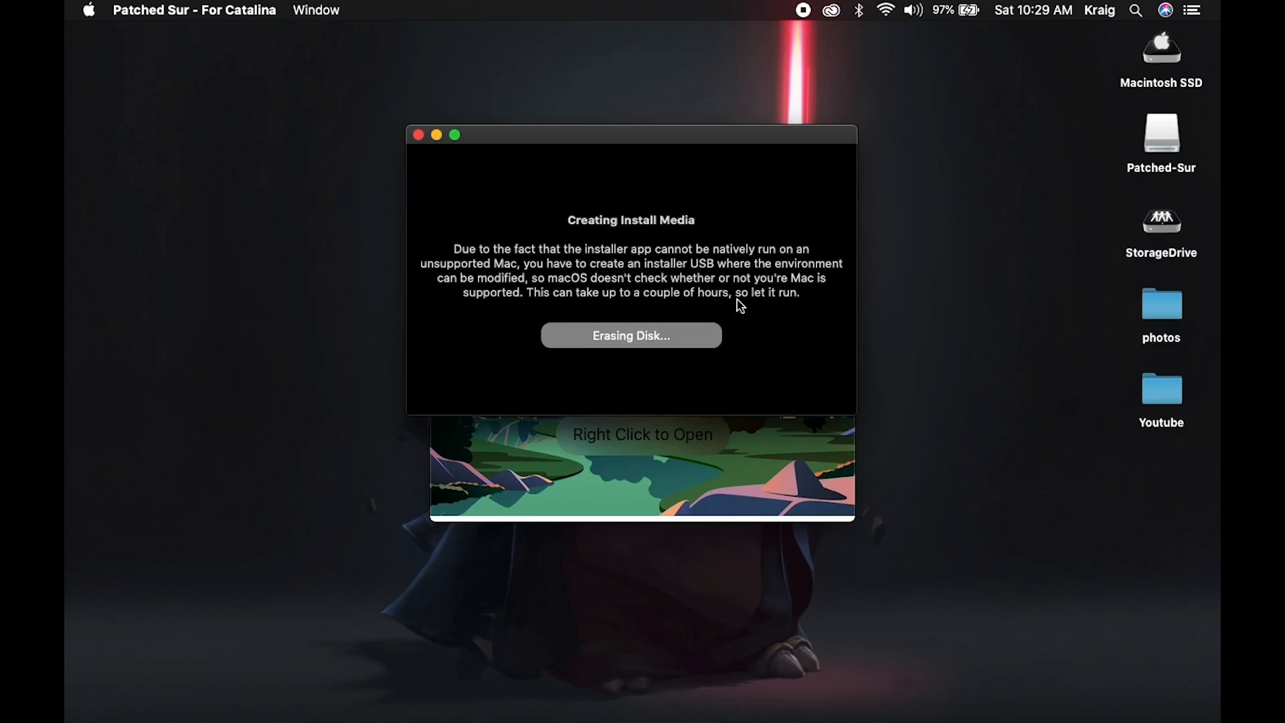
{"action": "mouse_move", "coordinate": [541, 302]}
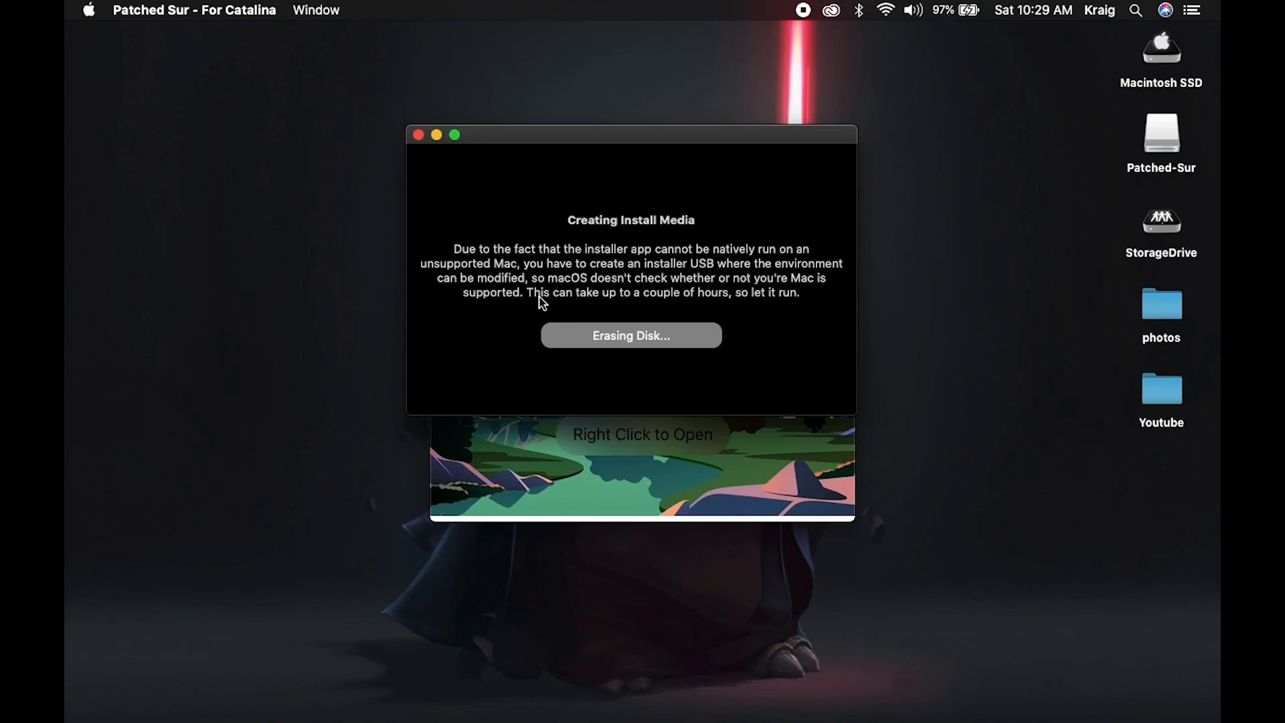
{"action": "mouse_move", "coordinate": [900, 266]}
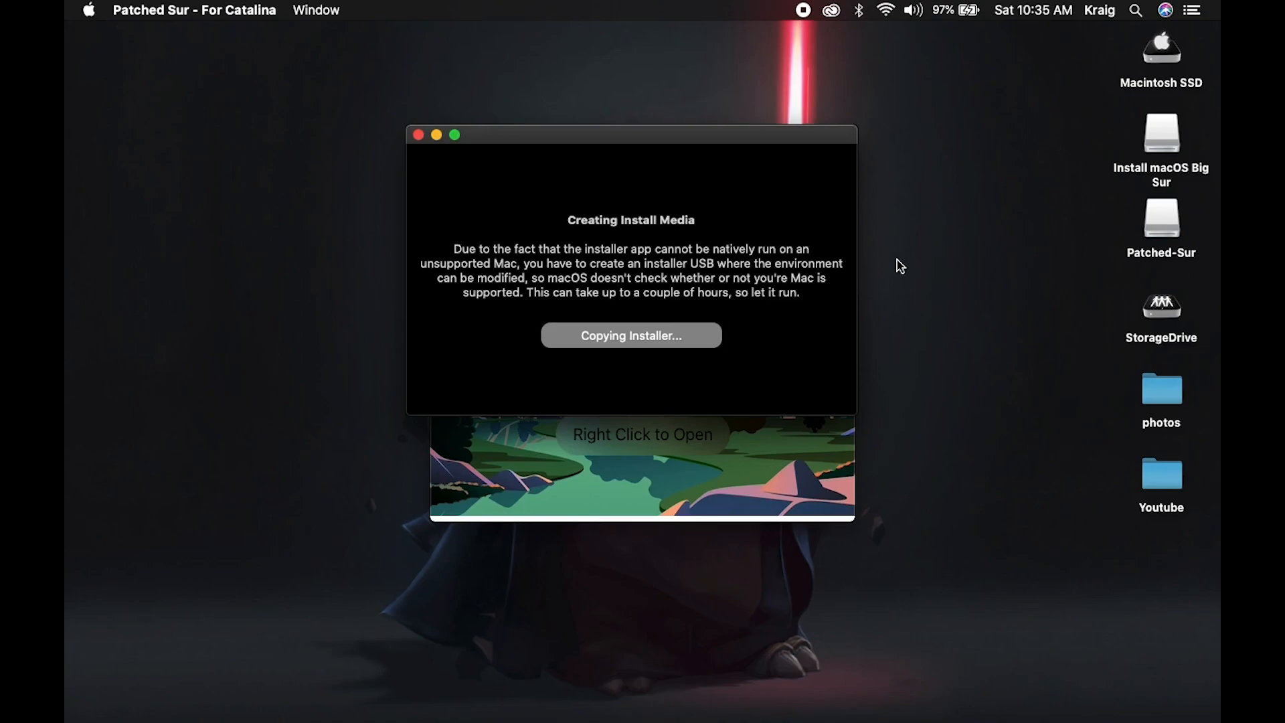
{"action": "mouse_move", "coordinate": [900, 310]}
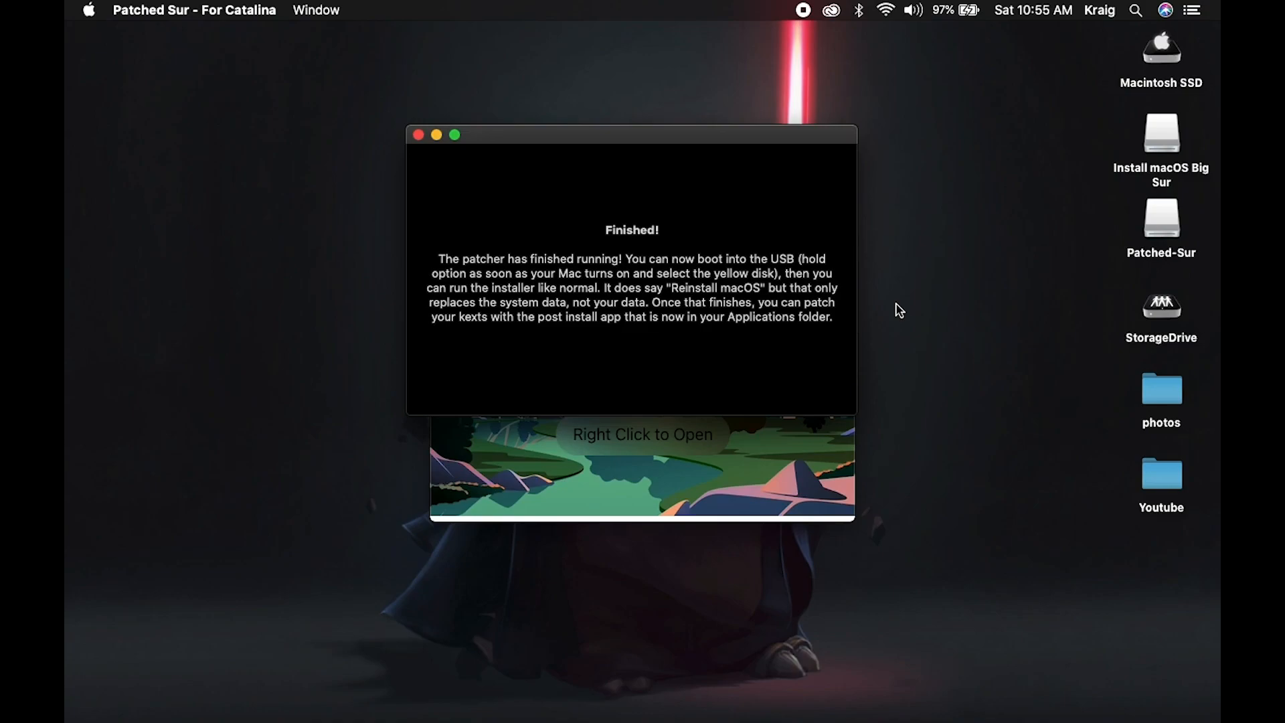
{"action": "mouse_move", "coordinate": [949, 306]}
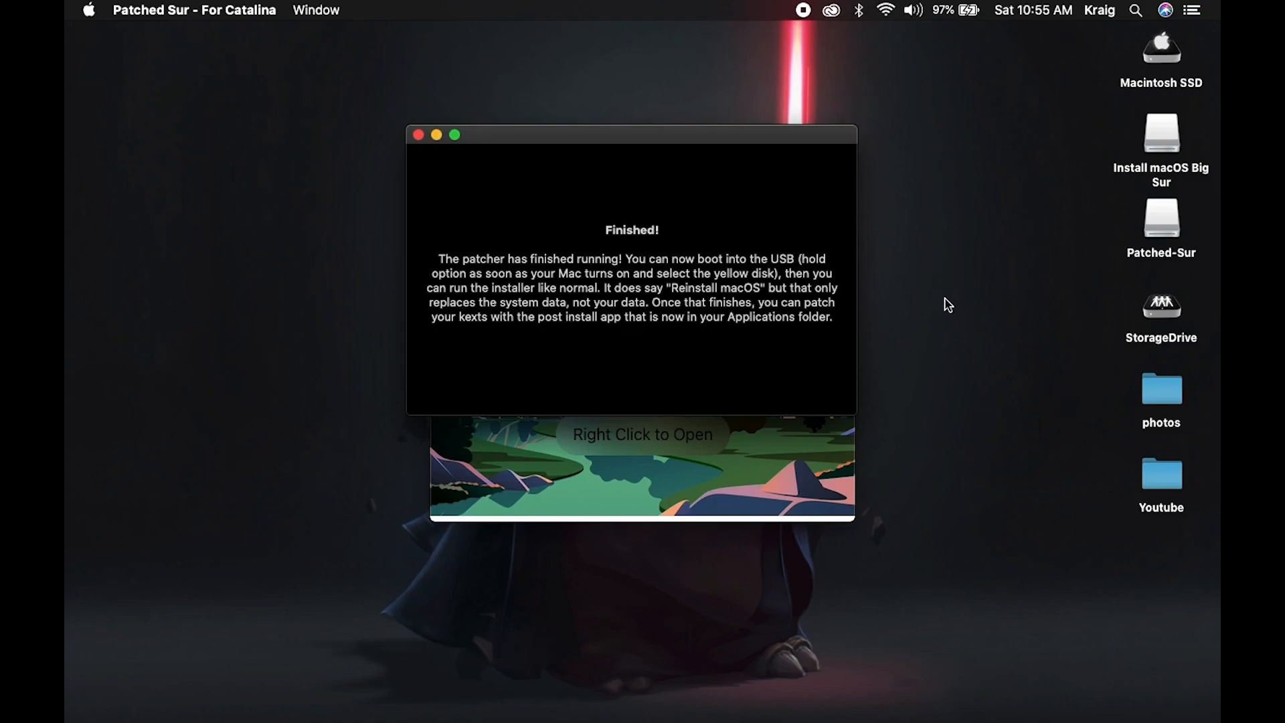
{"action": "mouse_move", "coordinate": [647, 269]}
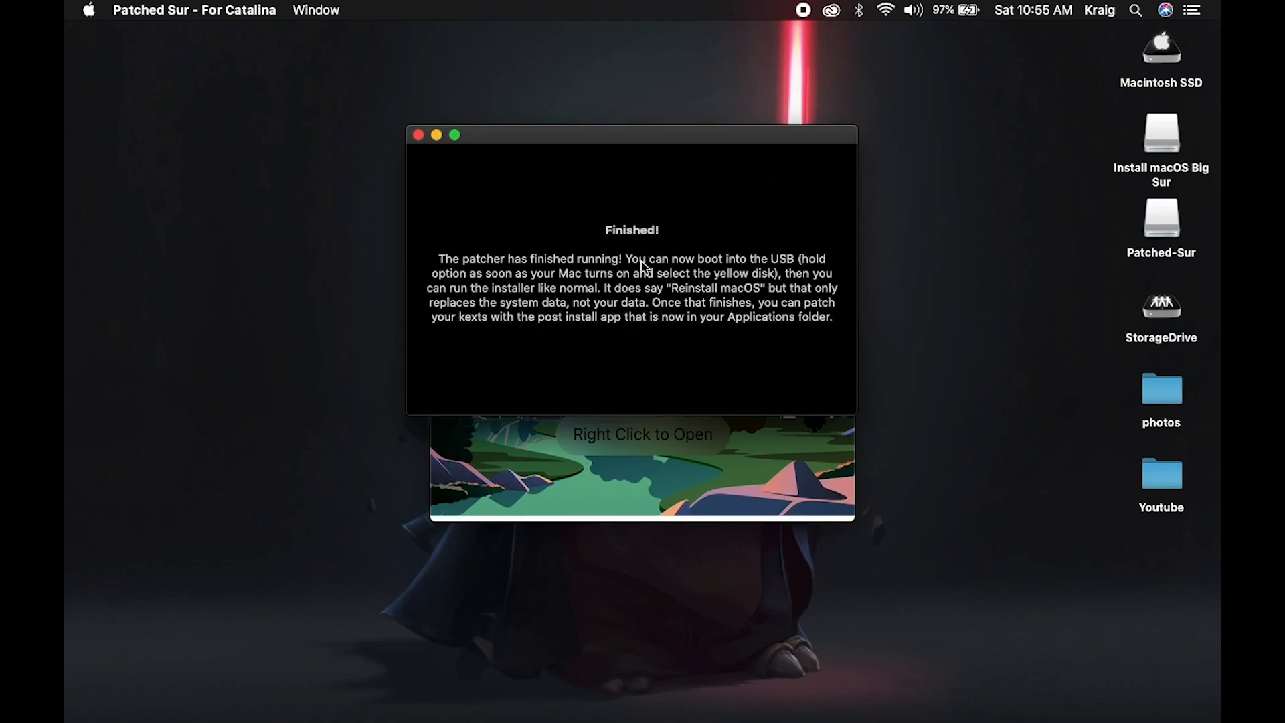
{"action": "mouse_move", "coordinate": [625, 281]}
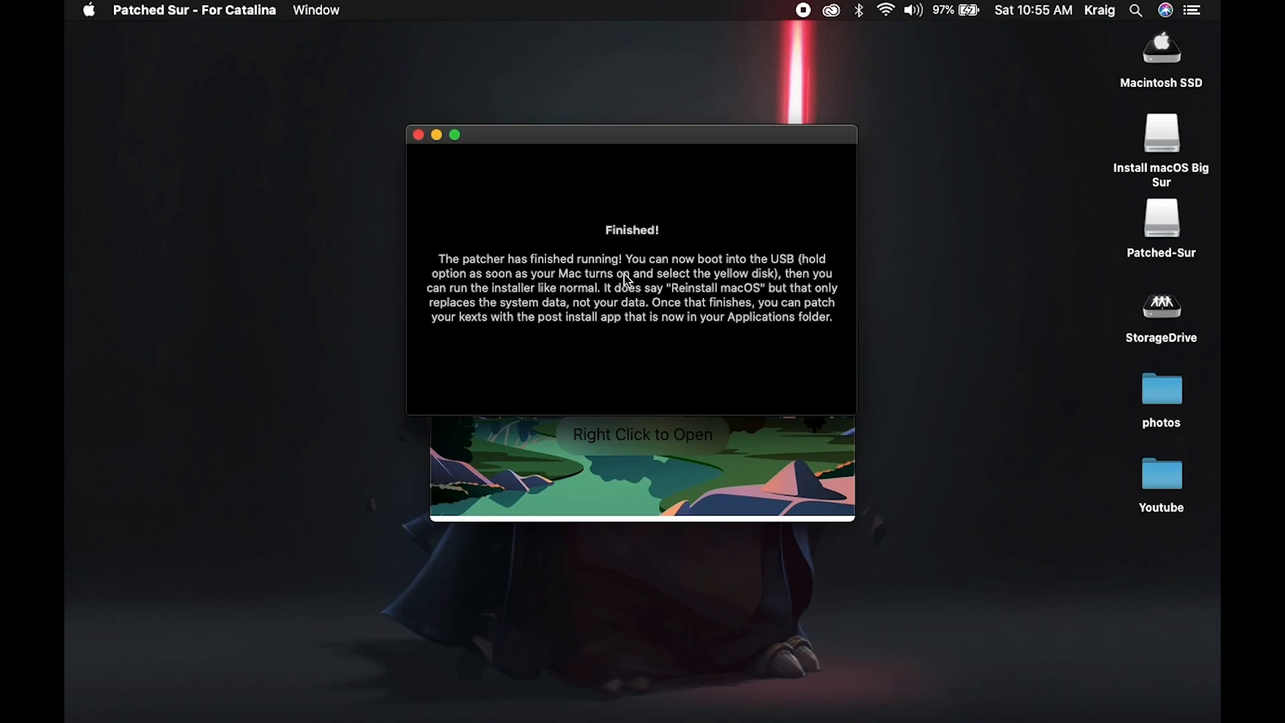
{"action": "mouse_move", "coordinate": [677, 291]}
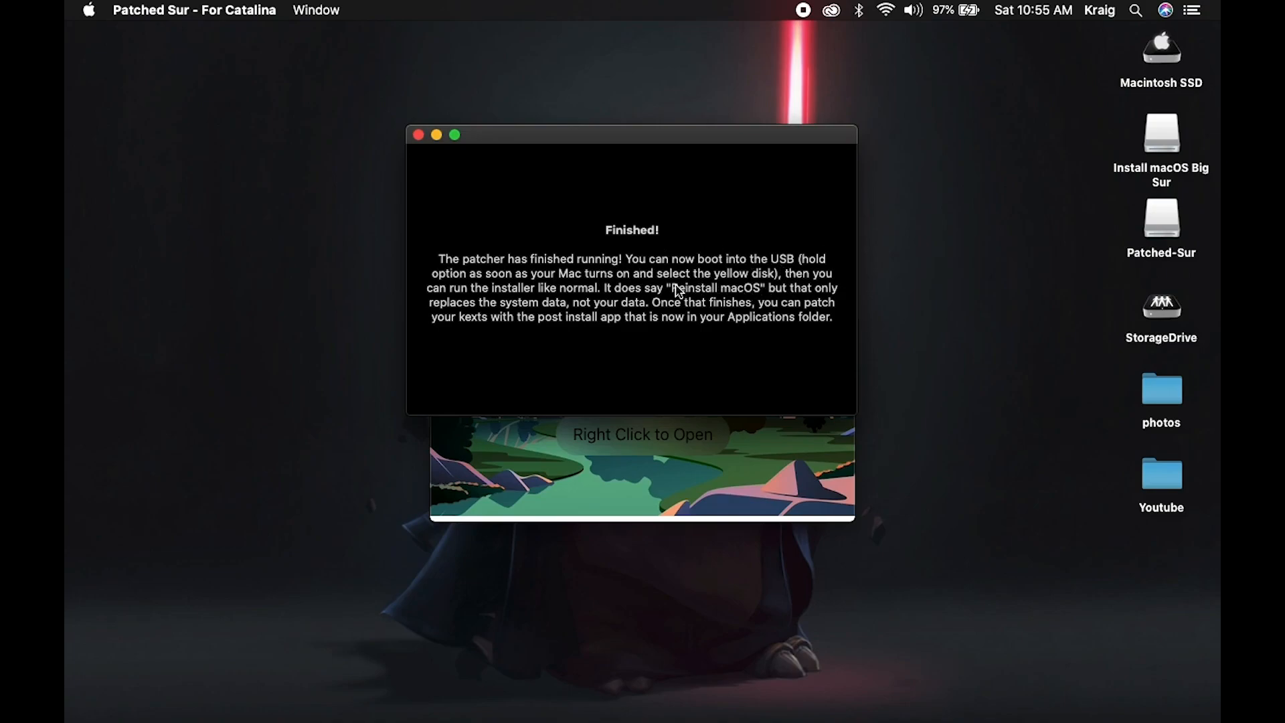
{"action": "mouse_move", "coordinate": [650, 310]}
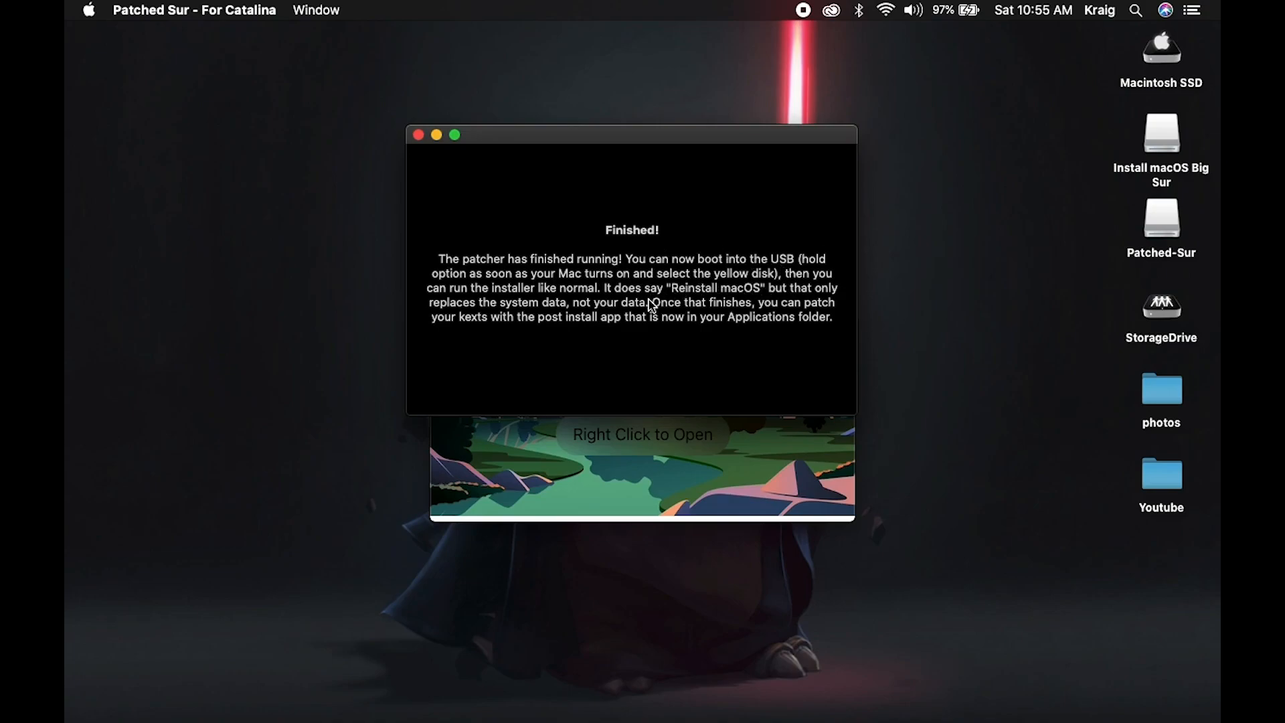
{"action": "mouse_move", "coordinate": [815, 340]}
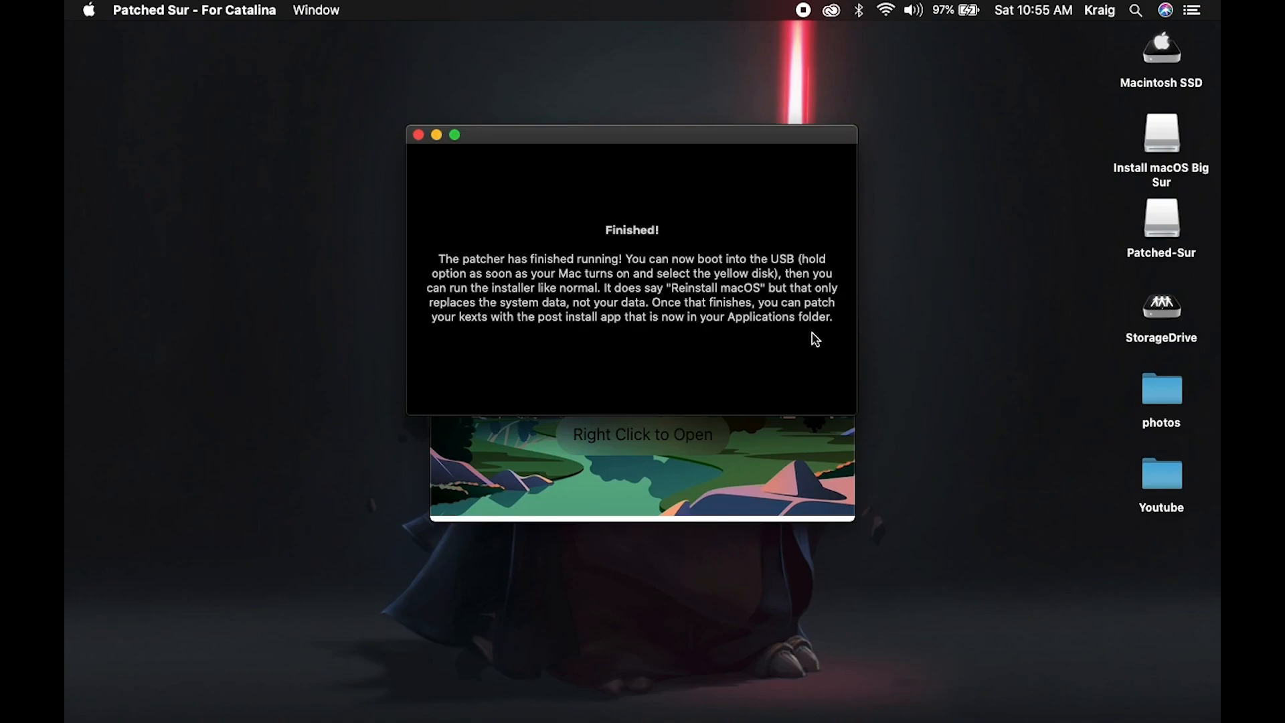
{"action": "mouse_move", "coordinate": [753, 284]}
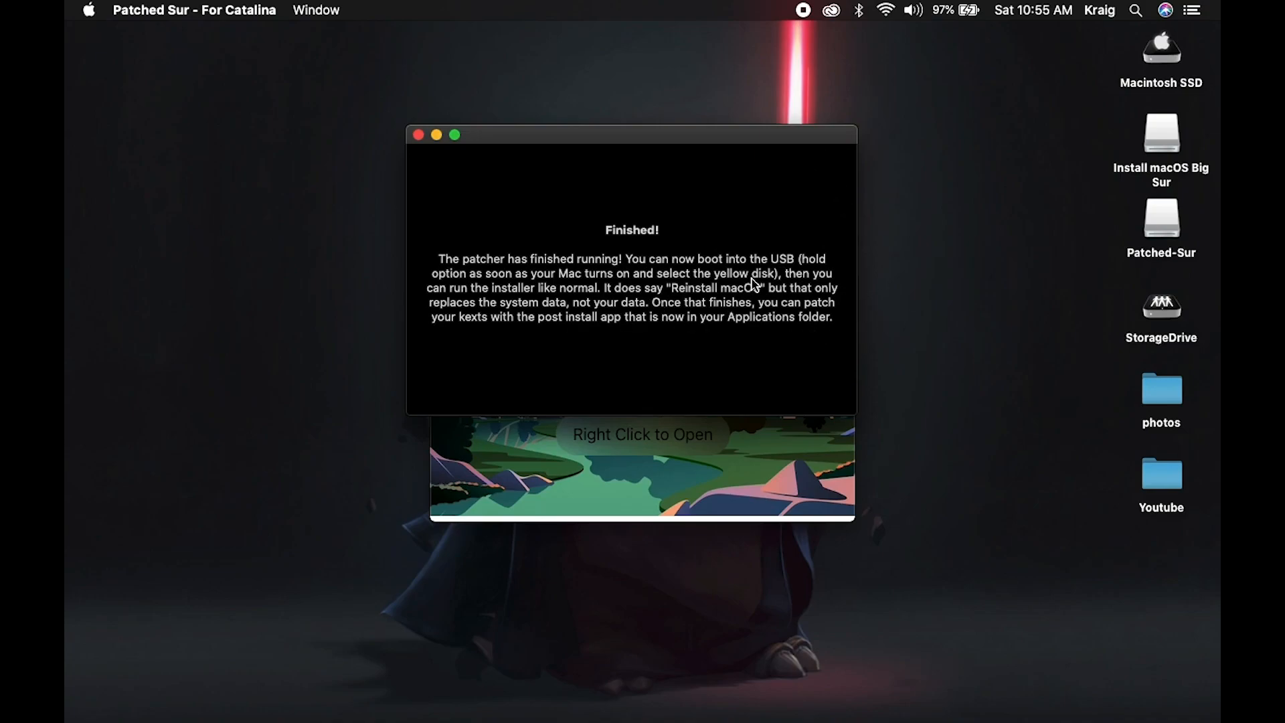
{"action": "mouse_move", "coordinate": [554, 253]}
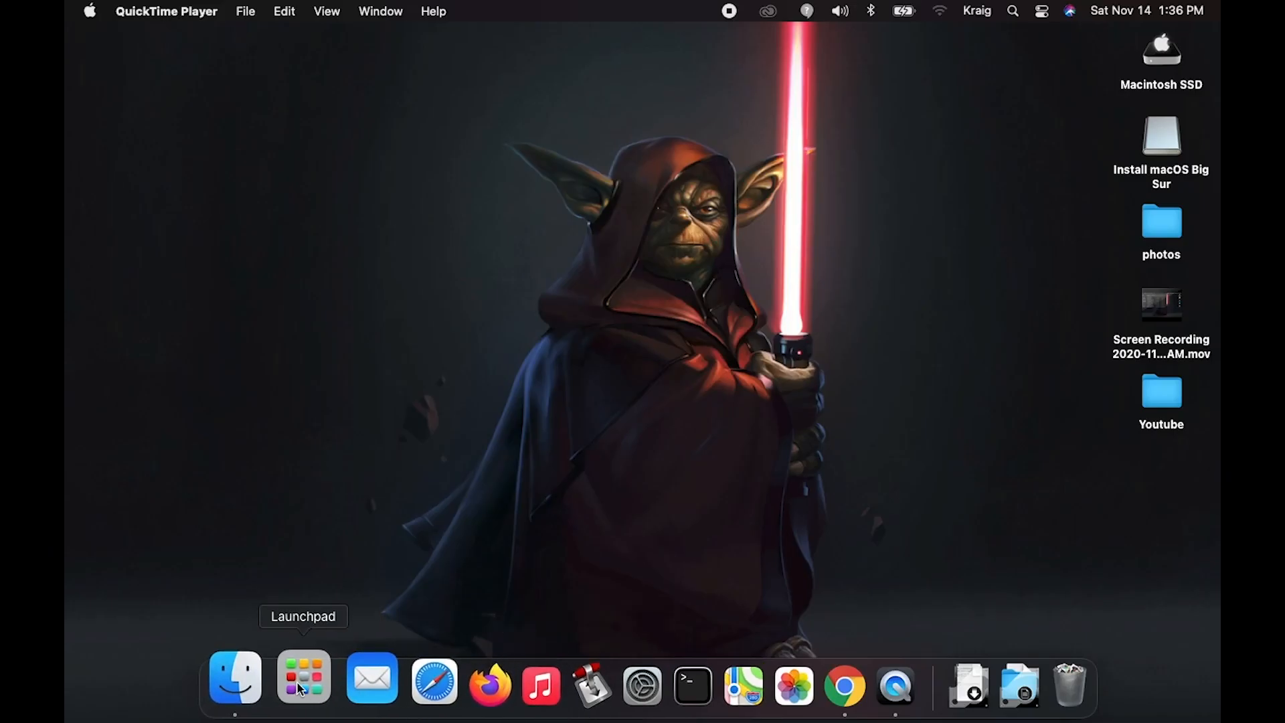
Open Launchpad and browse its app pages to reach Patched Sur
{"action": "left_click", "coordinate": [303, 678]}
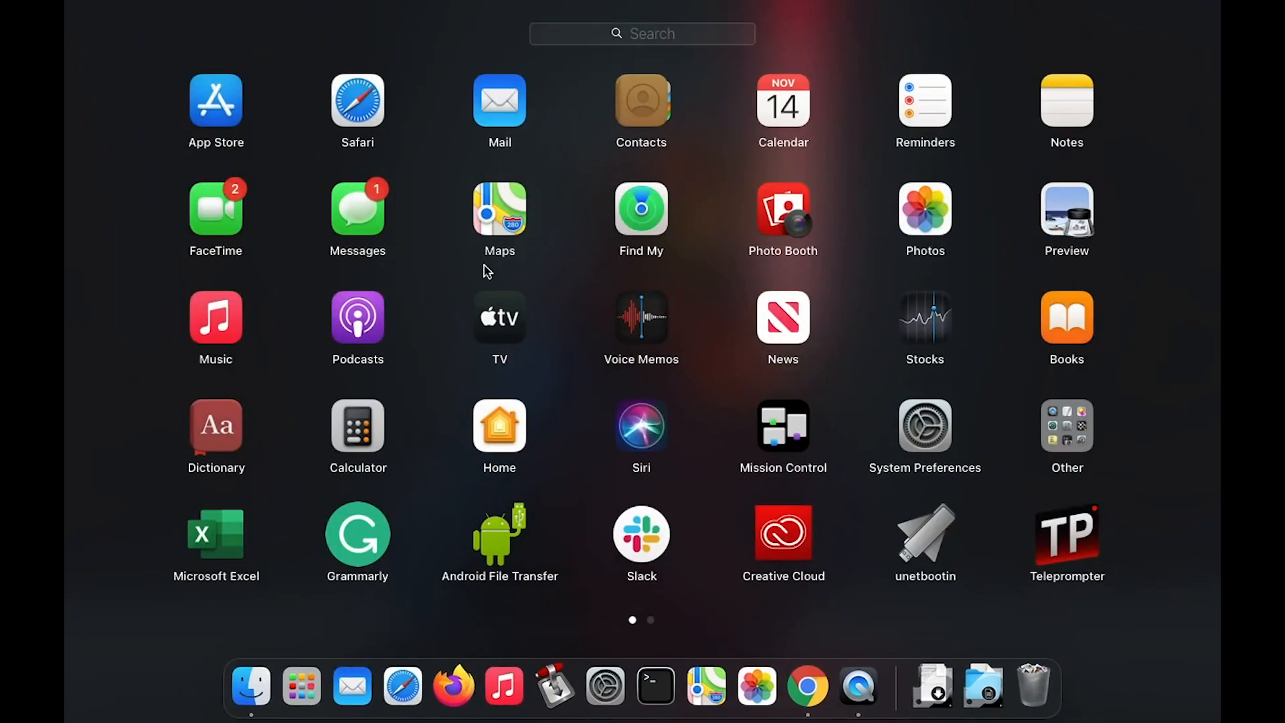
{"action": "mouse_move", "coordinate": [686, 377]}
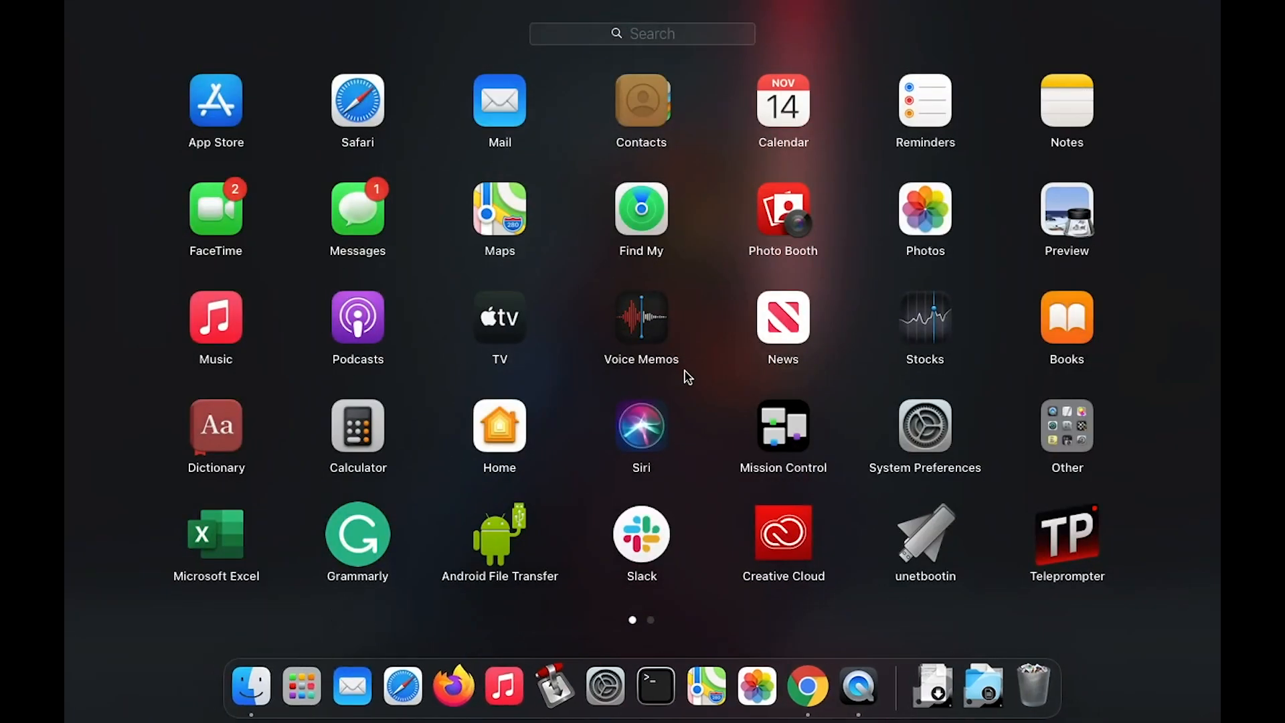
{"action": "mouse_move", "coordinate": [921, 519]}
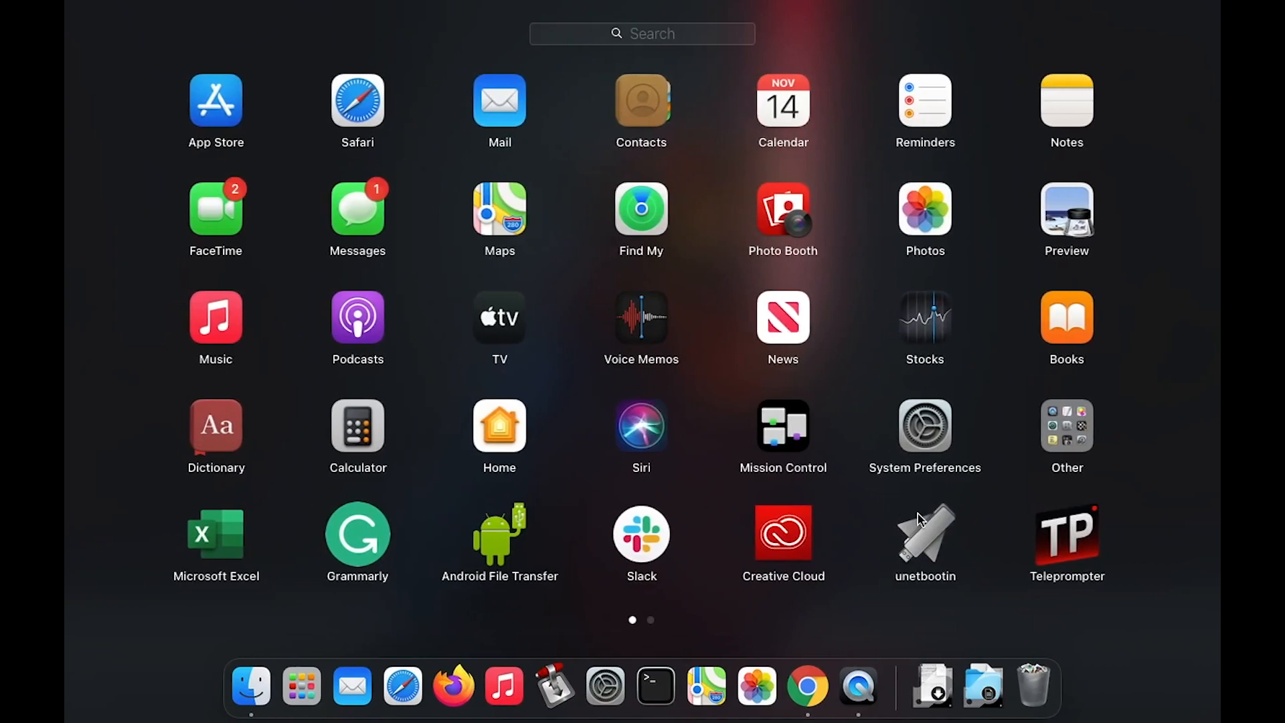
{"action": "scroll", "scroll_direction": "left", "scroll_amount": 3}
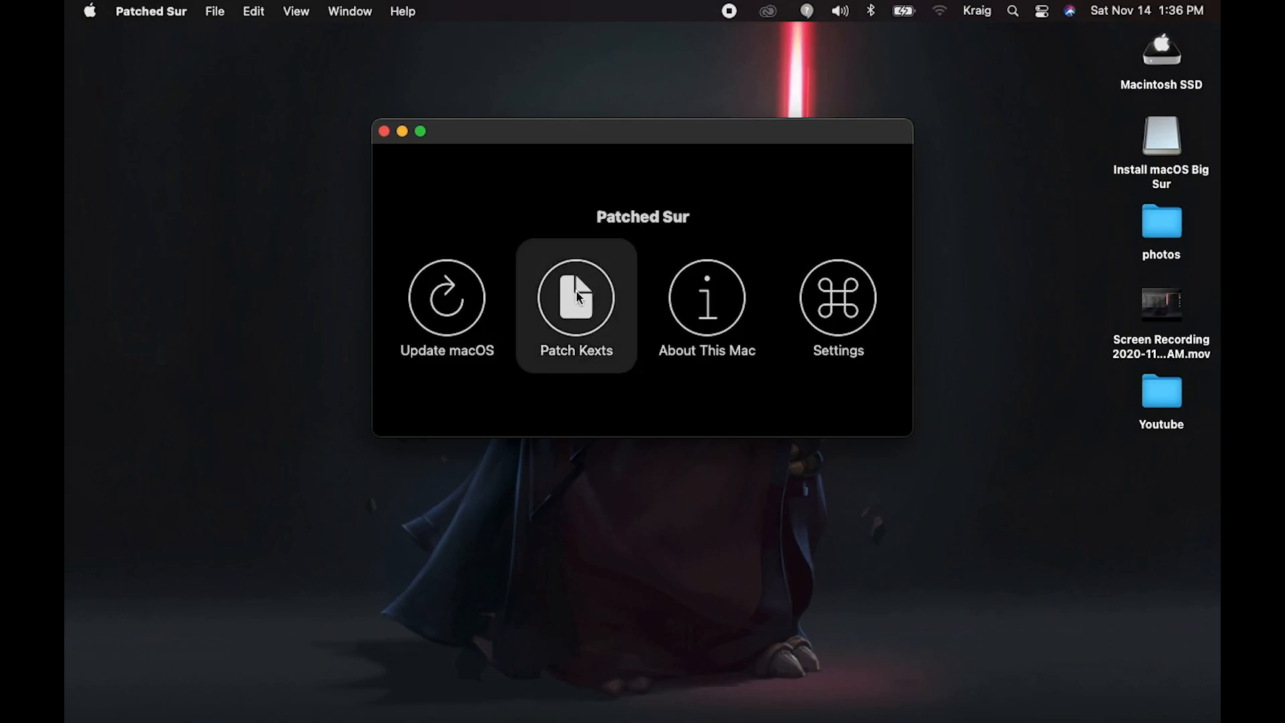
Choose Patch Kexts and authorise it with the admin password
{"action": "left_click", "coordinate": [576, 297]}
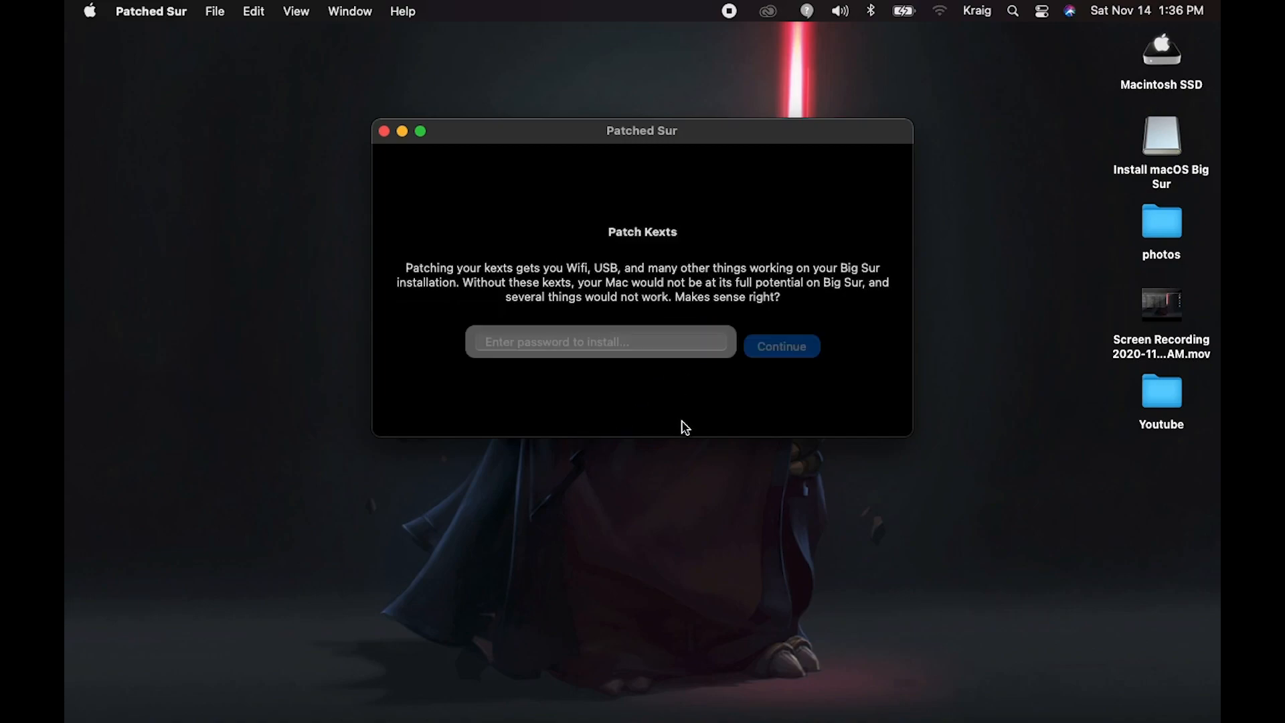
{"action": "mouse_move", "coordinate": [666, 463]}
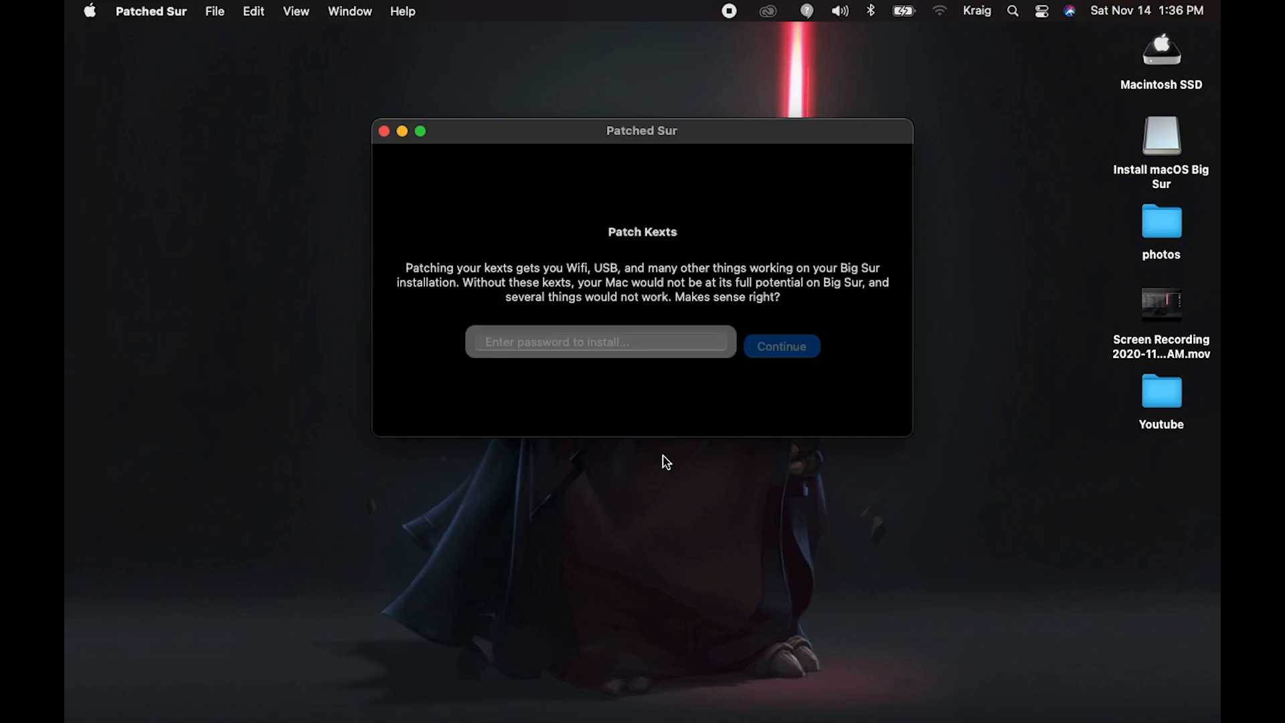
{"action": "left_click", "coordinate": [600, 342]}
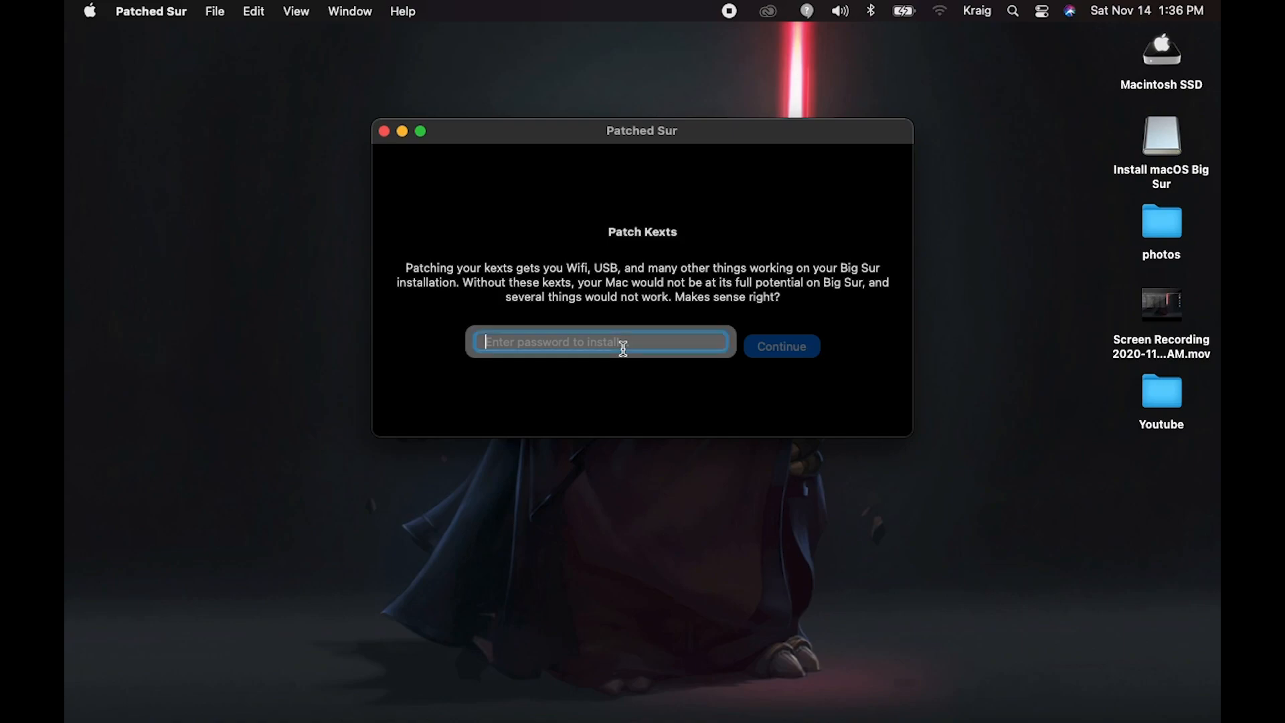
{"action": "type", "text": "••••"}
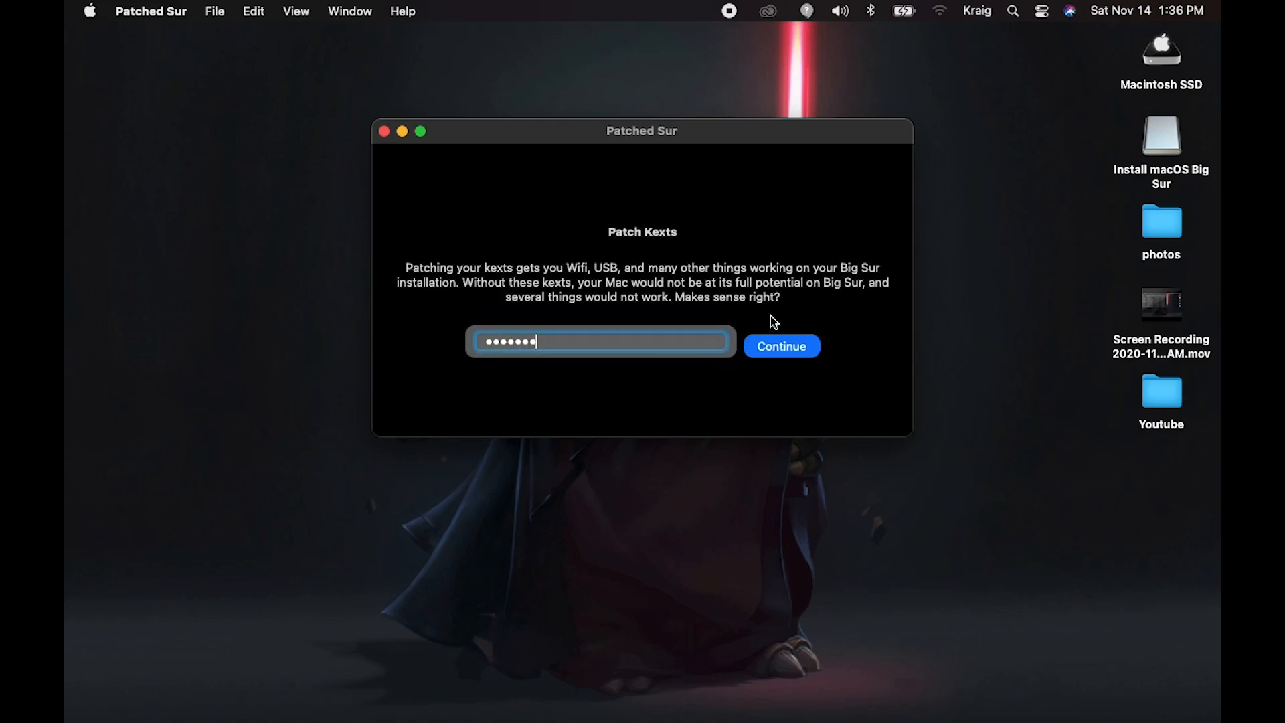
{"action": "left_click", "coordinate": [780, 346]}
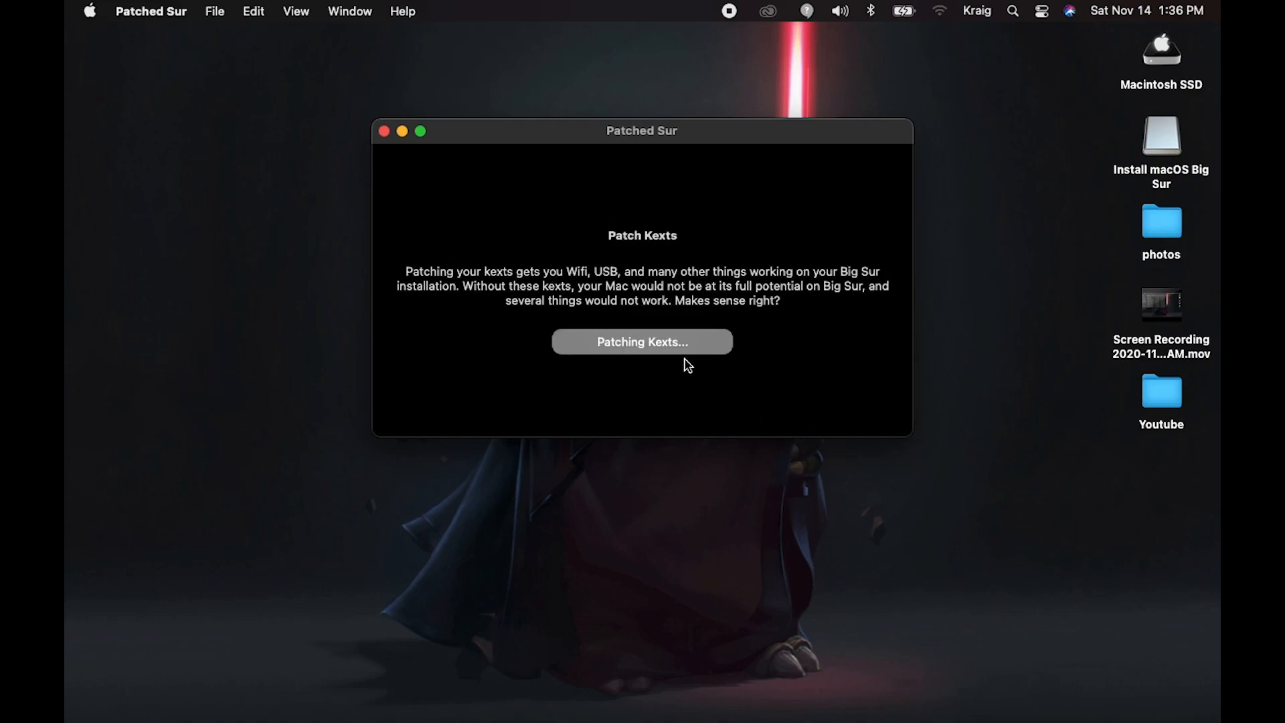
{"action": "mouse_move", "coordinate": [680, 404]}
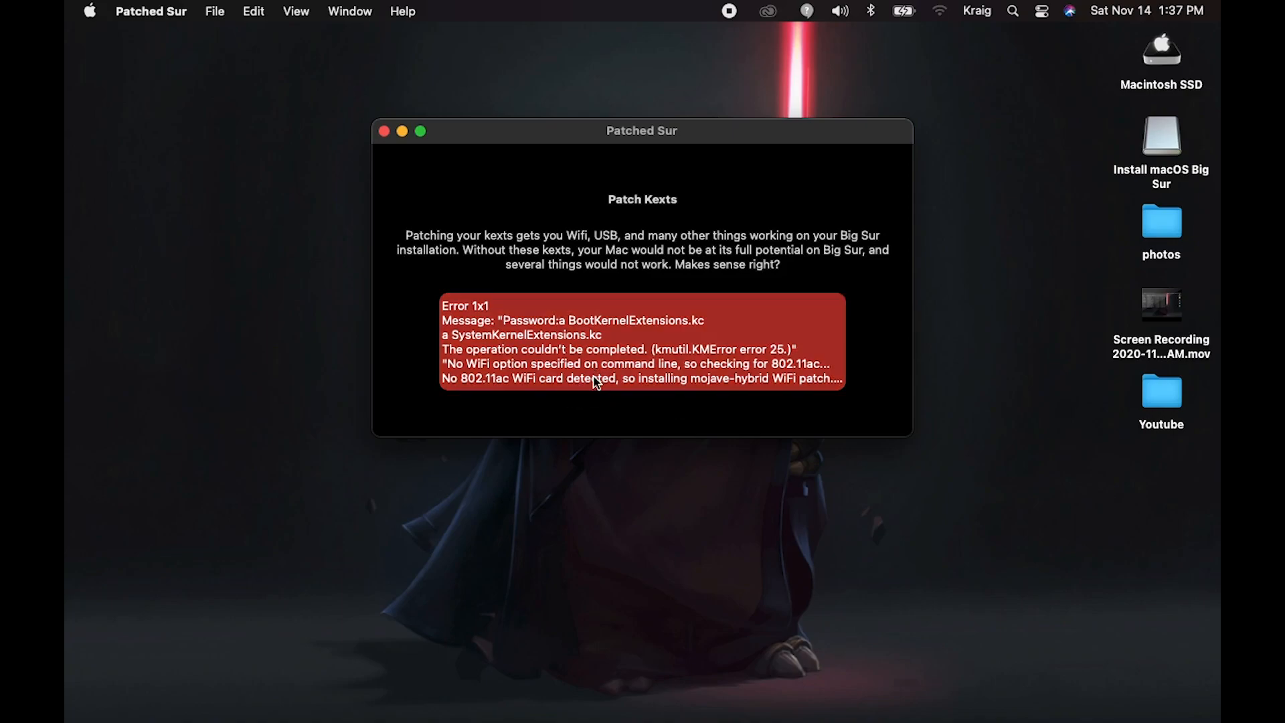
{"action": "mouse_move", "coordinate": [731, 384]}
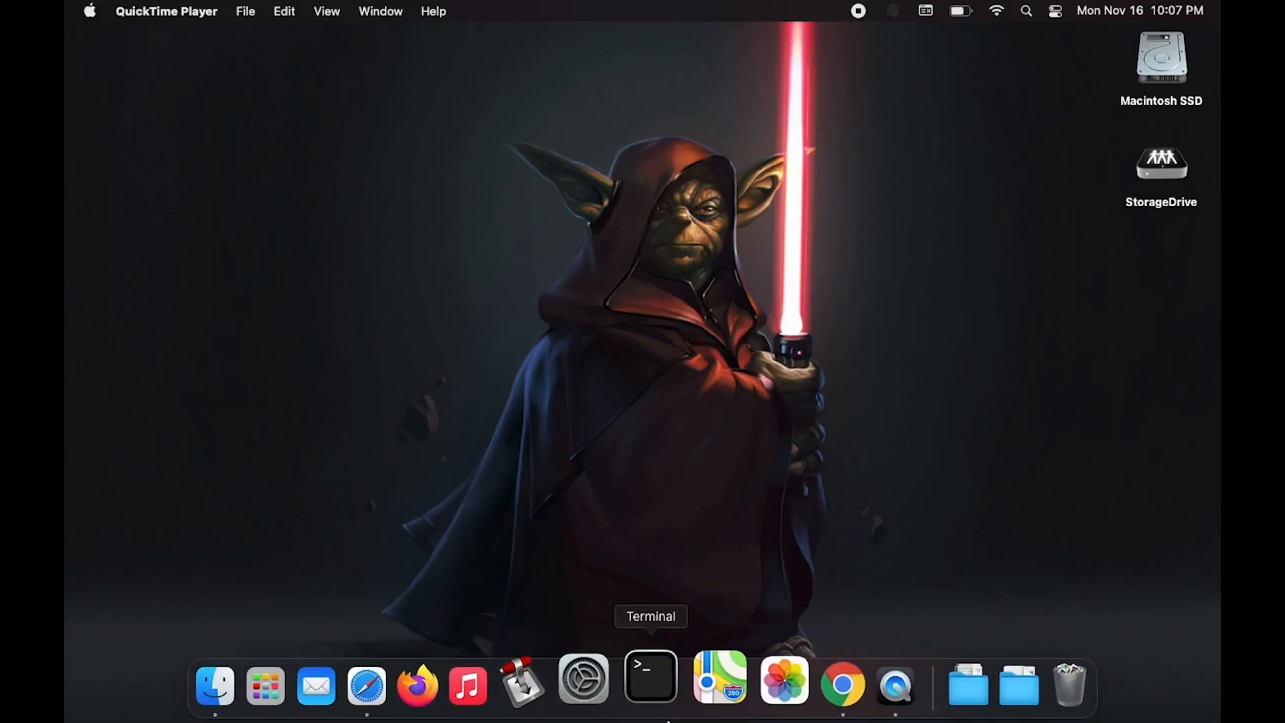
{"action": "mouse_move", "coordinate": [1036, 683]}
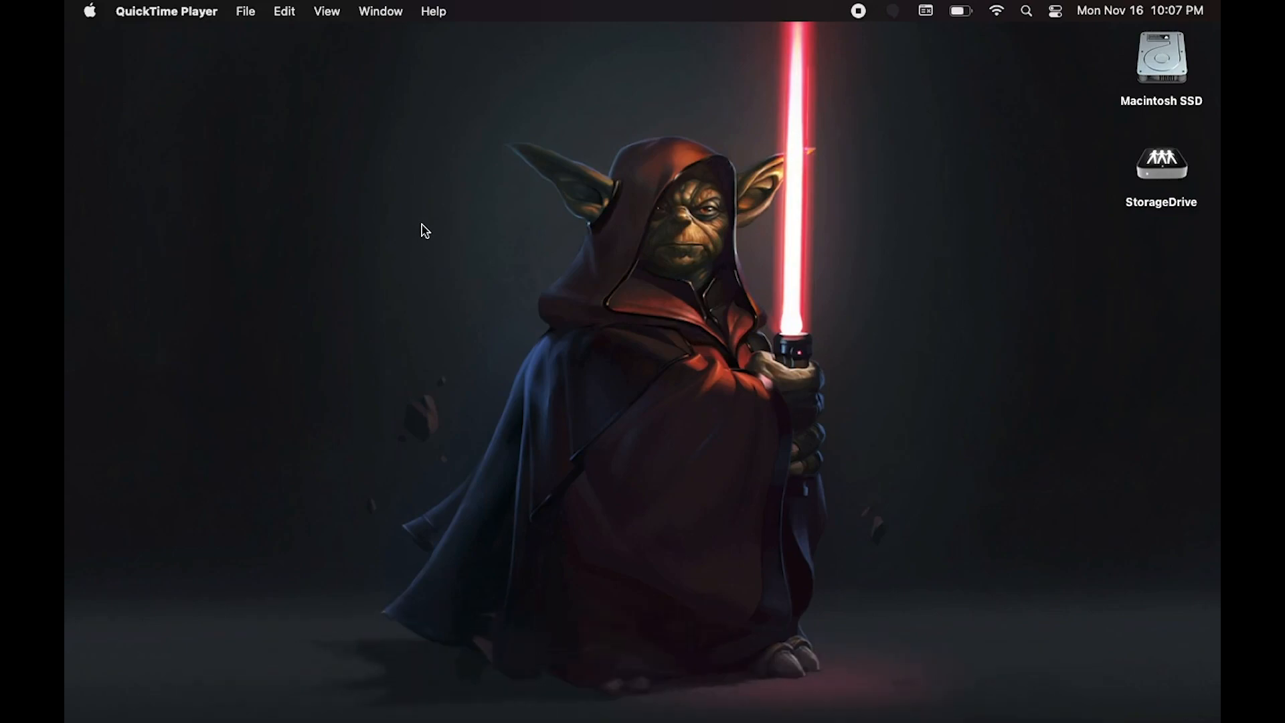
Open About This Mac from the Apple menu to confirm Big Sur 11.0.1
{"action": "left_click", "coordinate": [91, 11]}
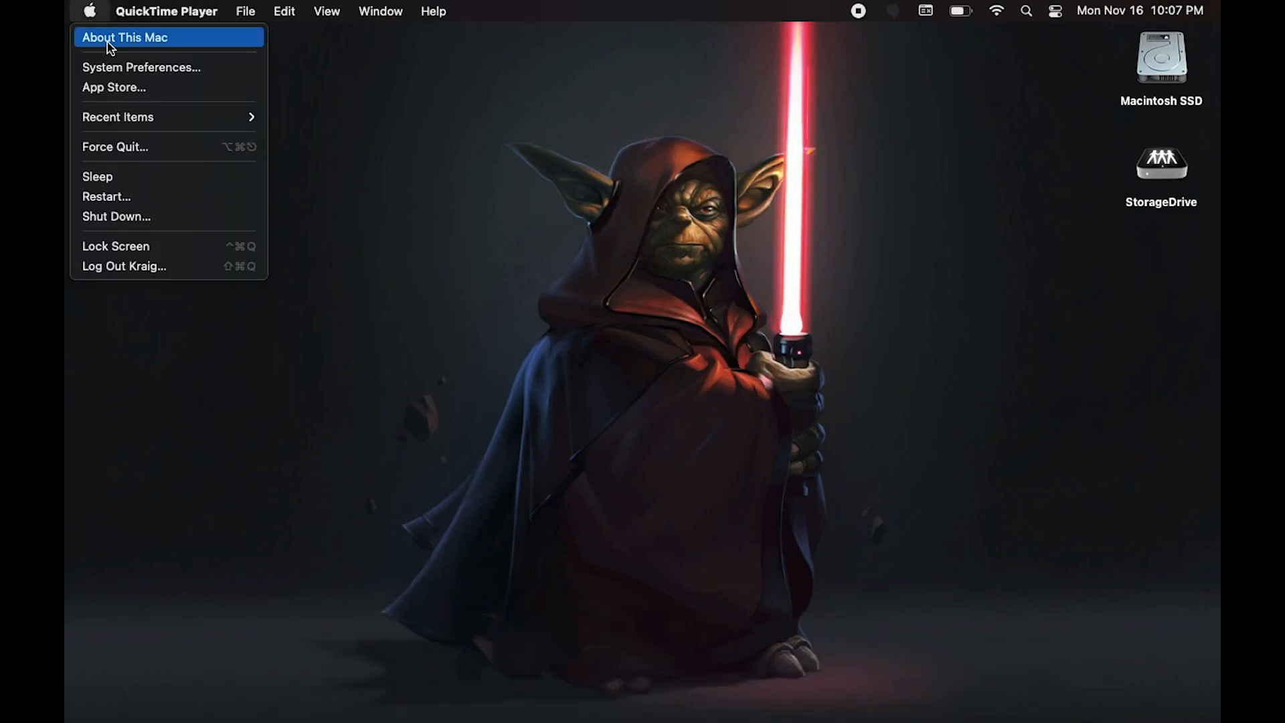
{"action": "left_click", "coordinate": [125, 36]}
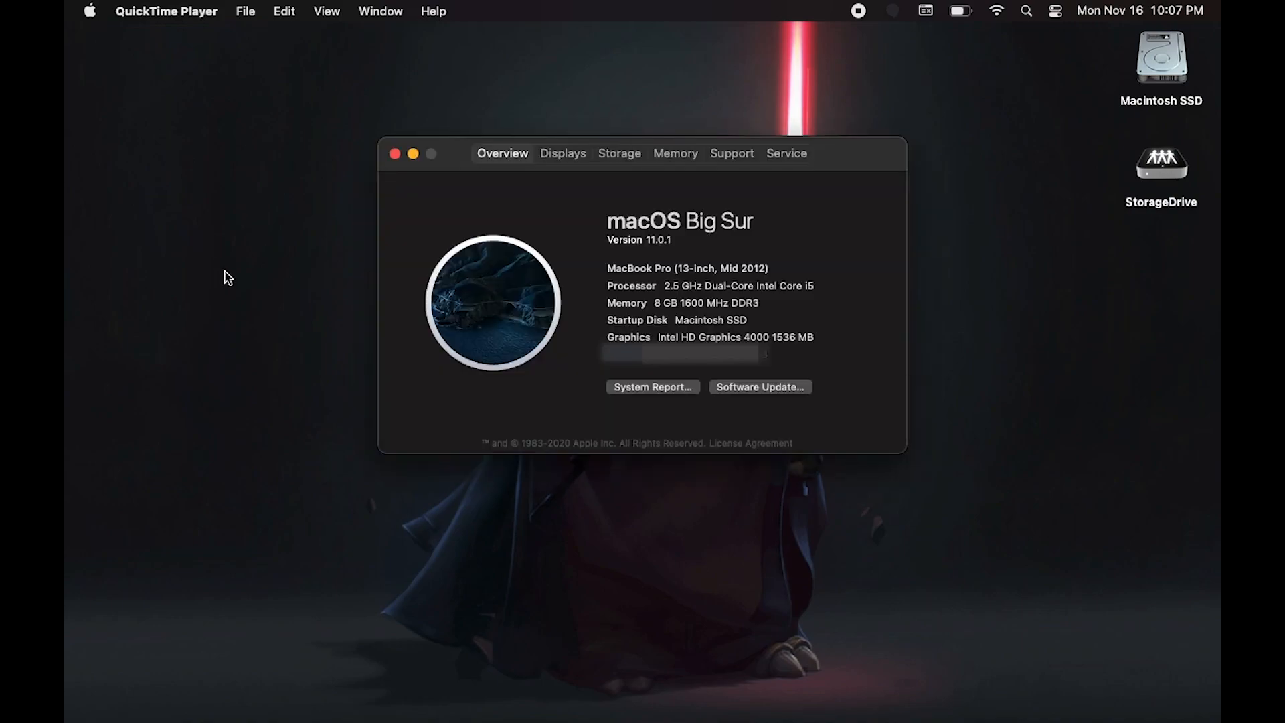
{"action": "mouse_move", "coordinate": [749, 227]}
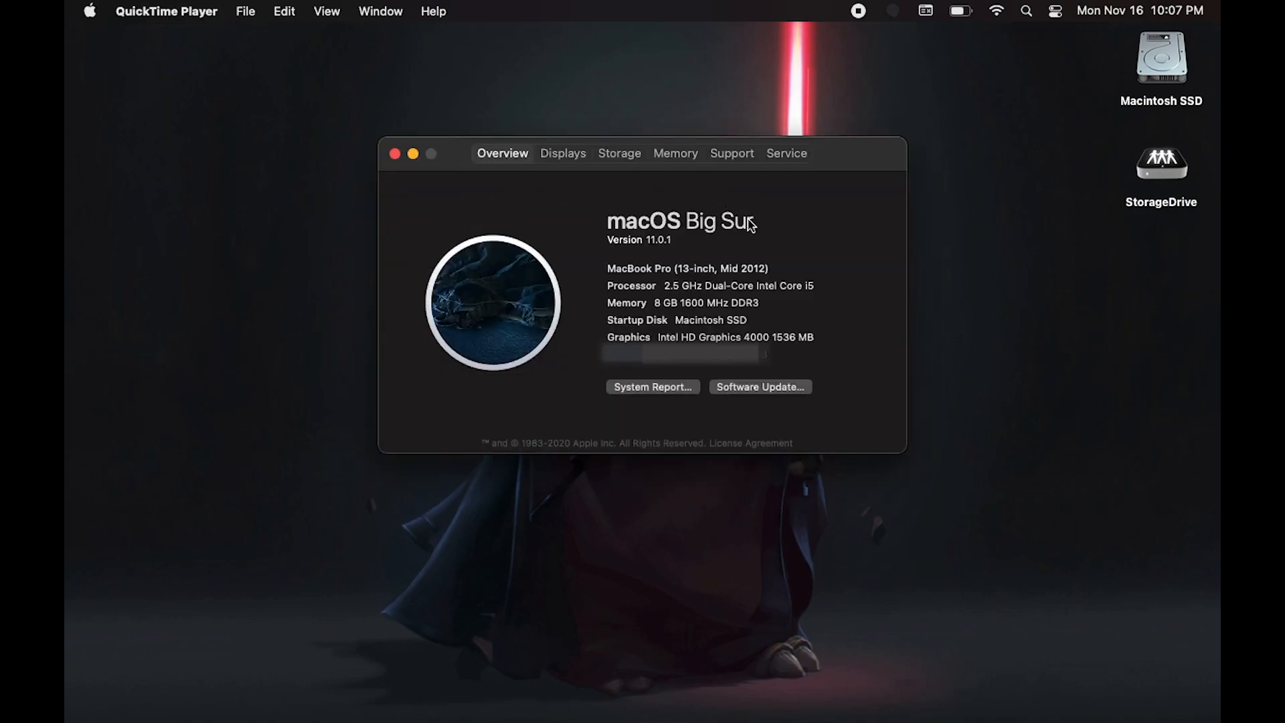
{"action": "mouse_move", "coordinate": [610, 256]}
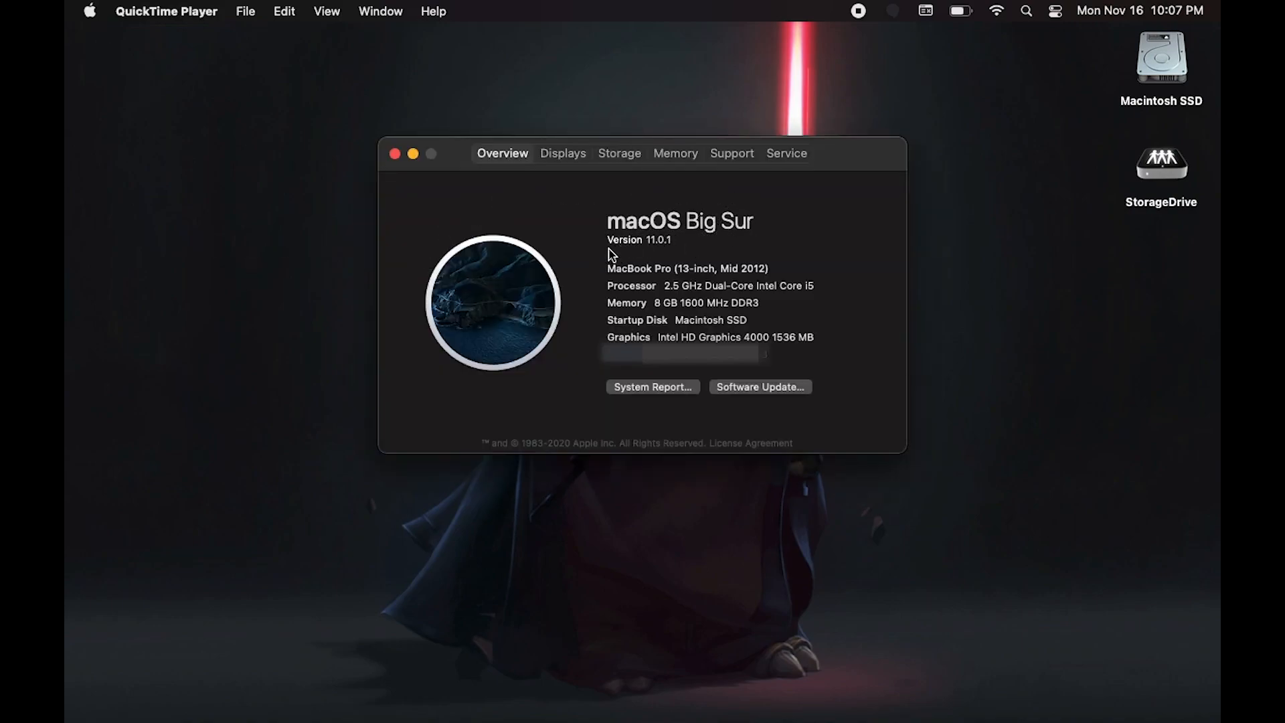
{"action": "mouse_move", "coordinate": [770, 274]}
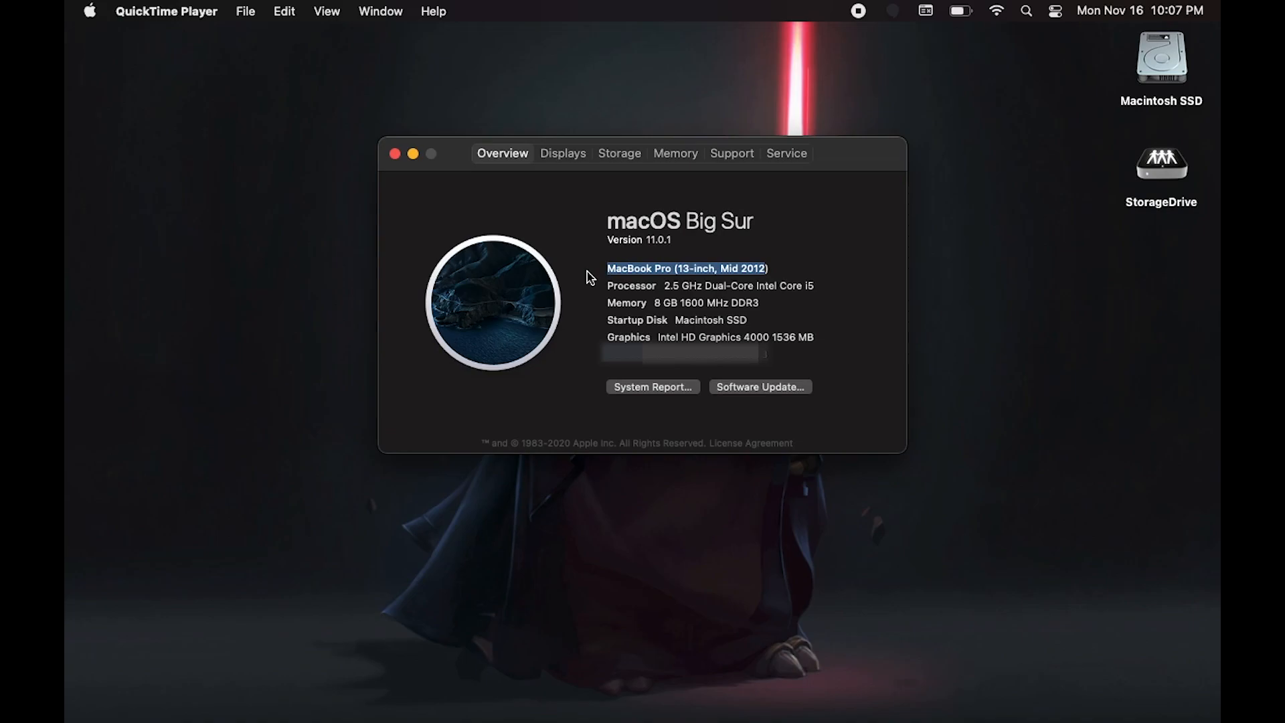
{"action": "mouse_move", "coordinate": [788, 264]}
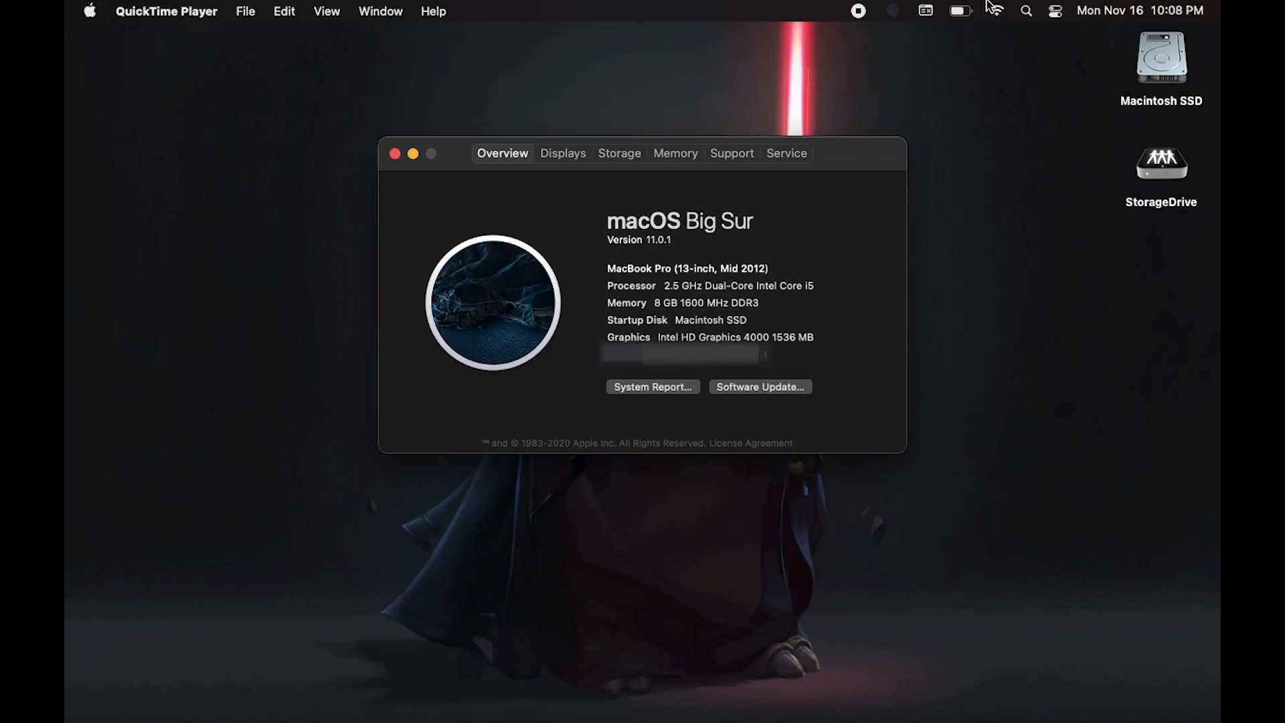
{"action": "mouse_move", "coordinate": [997, 11]}
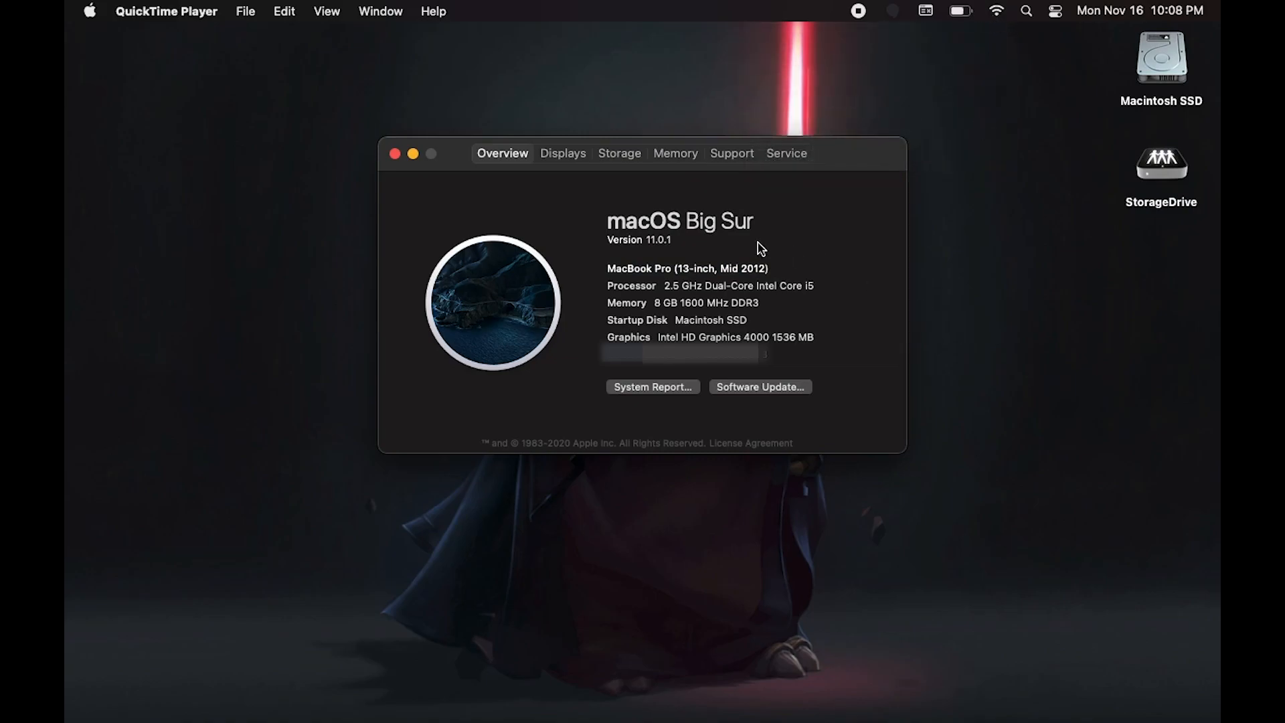
{"action": "mouse_move", "coordinate": [769, 242]}
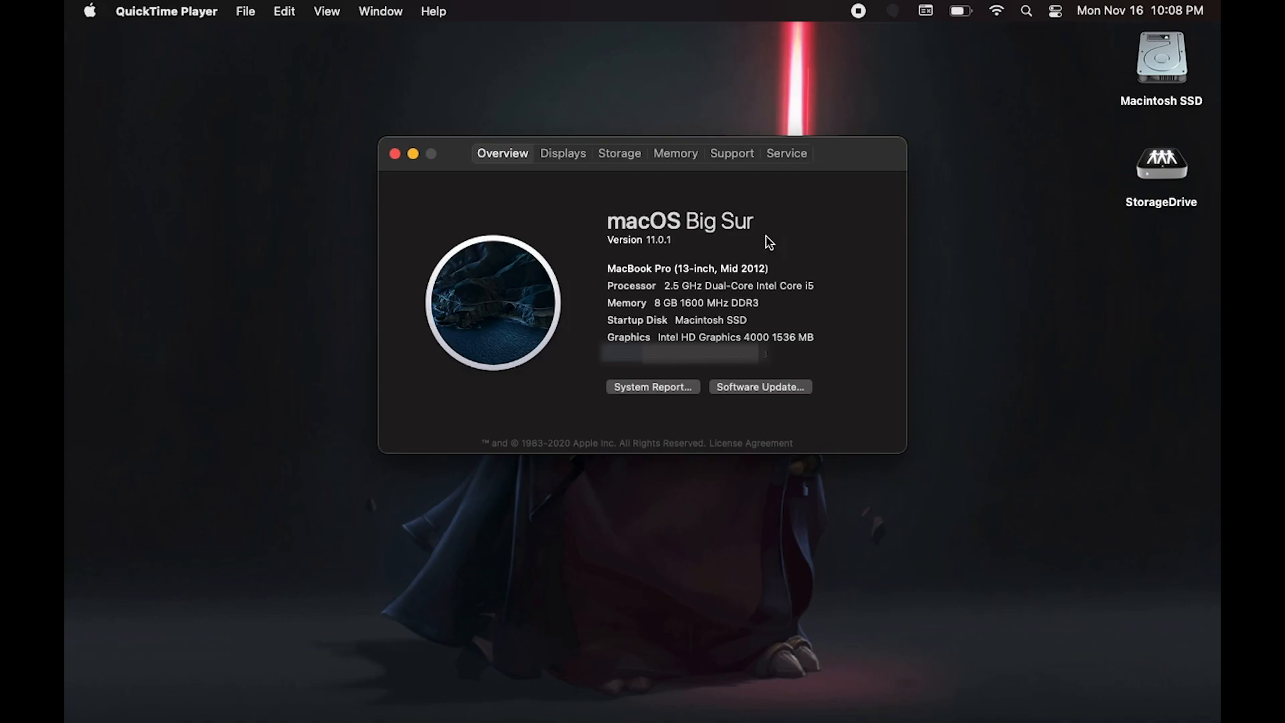